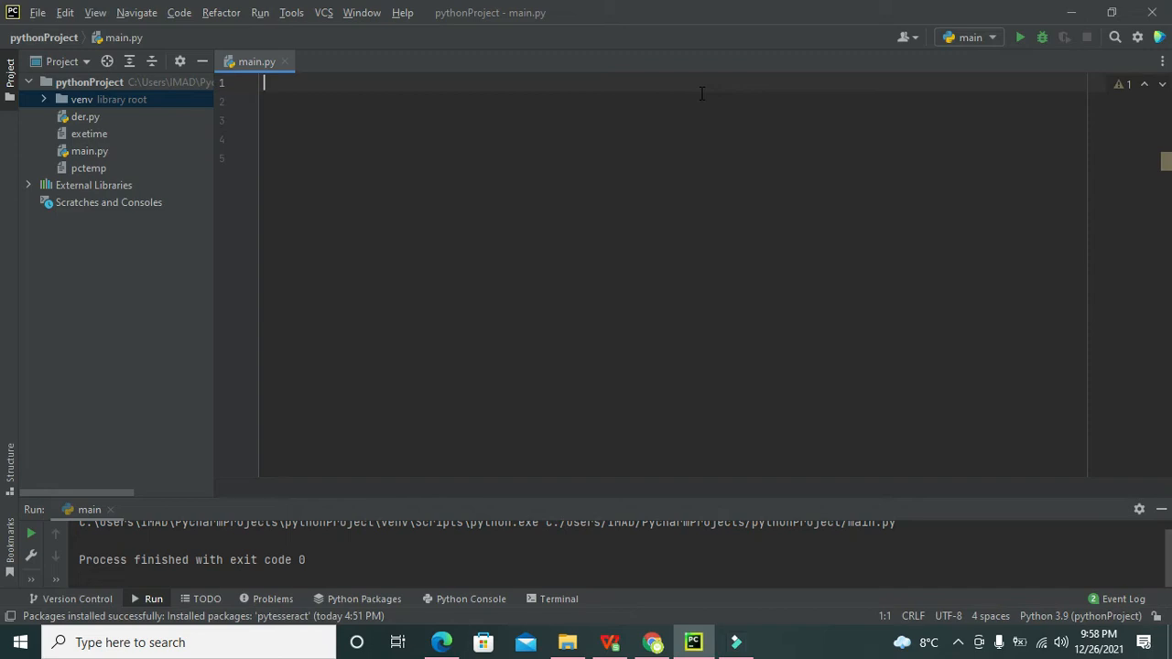
Step: Write the line 'from PIL import Image' at the top of main.py and start a new line
{"action": "type", "text": "imp"}
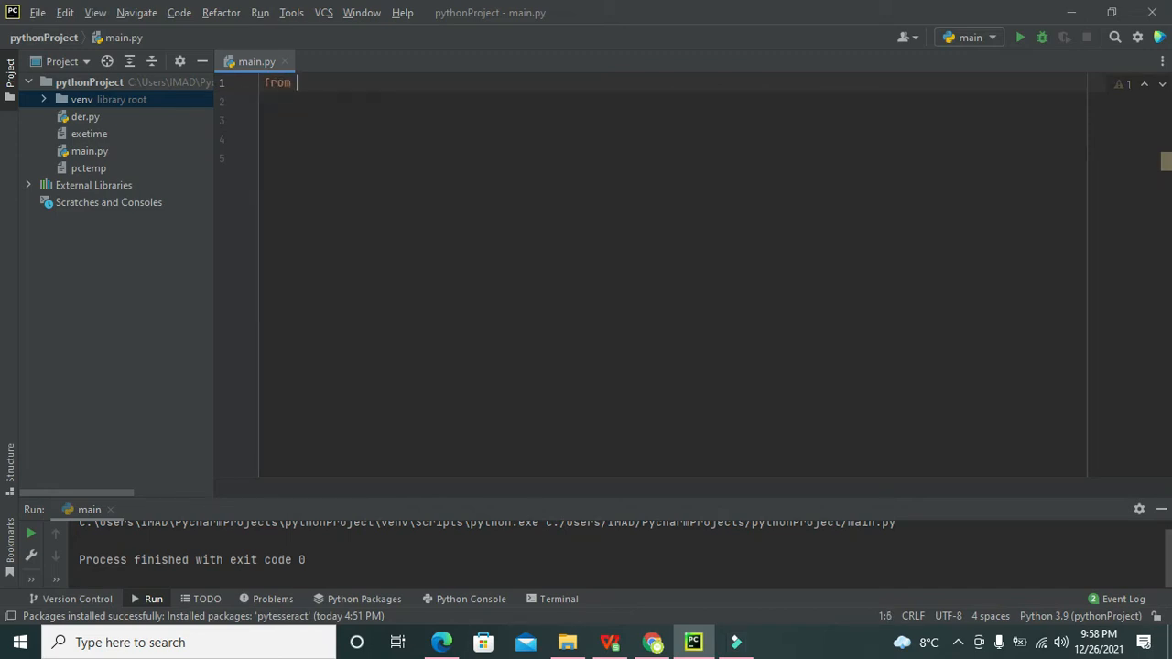
{"action": "type", "text": "PIL import"}
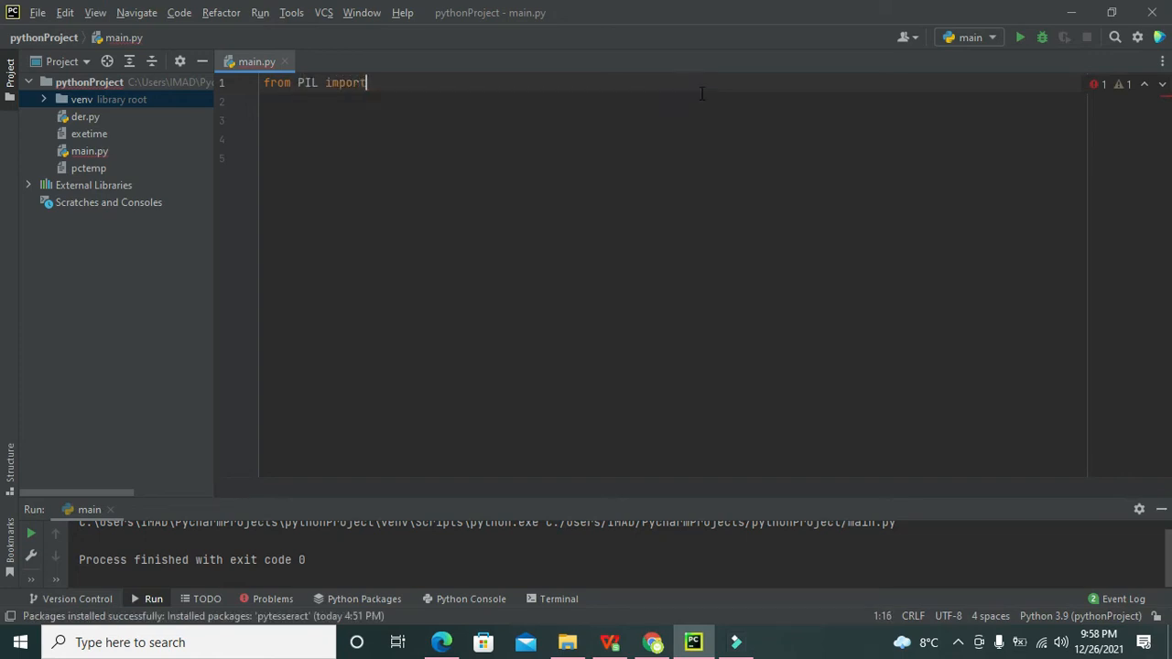
{"action": "type", "text": "Image"}
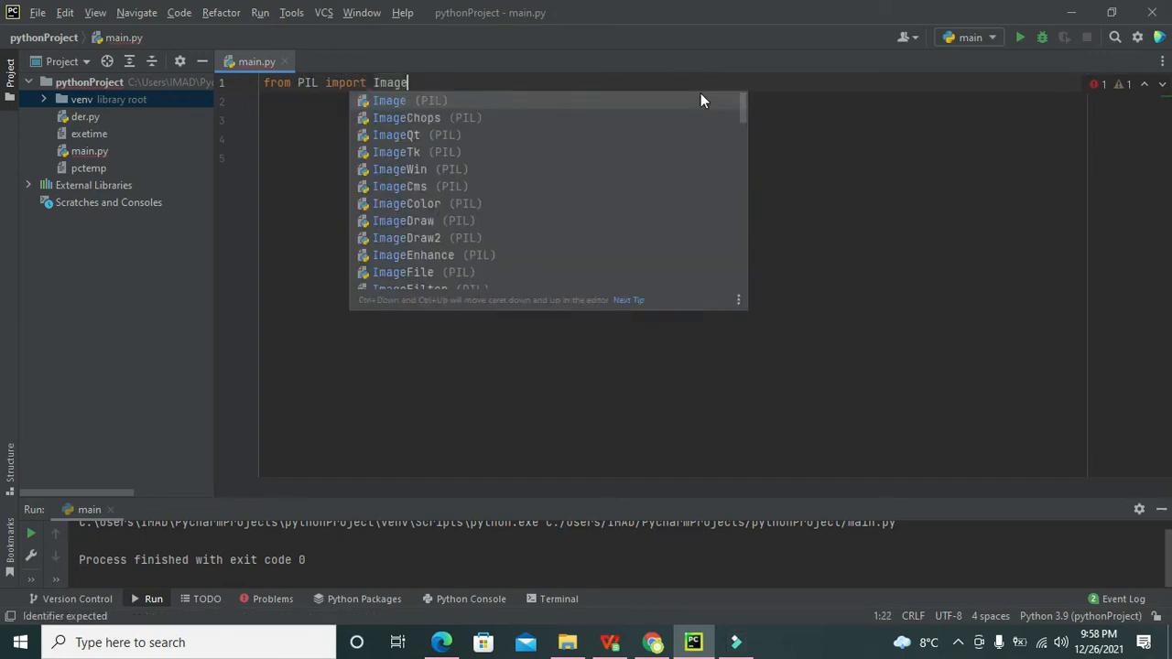
{"action": "key", "text": "enter"}
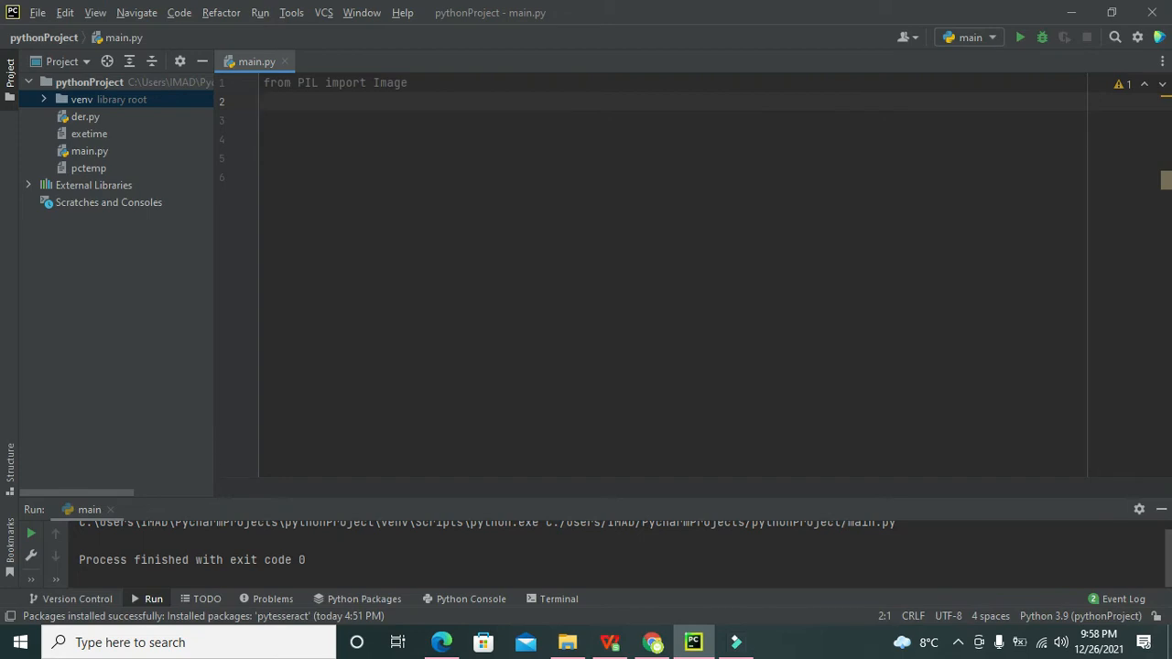
Step: Write line 2 as img_var=Image.open(r"") with an empty raw-string path
{"action": "type", "text": "img_va"}
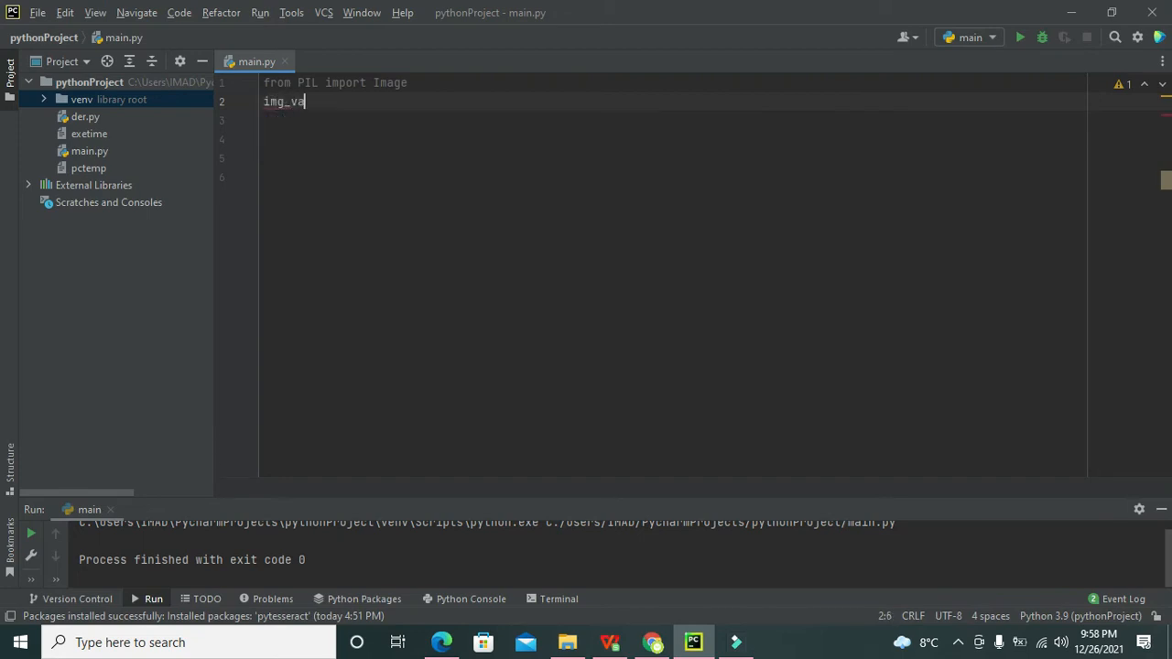
{"action": "type", "text": "r="}
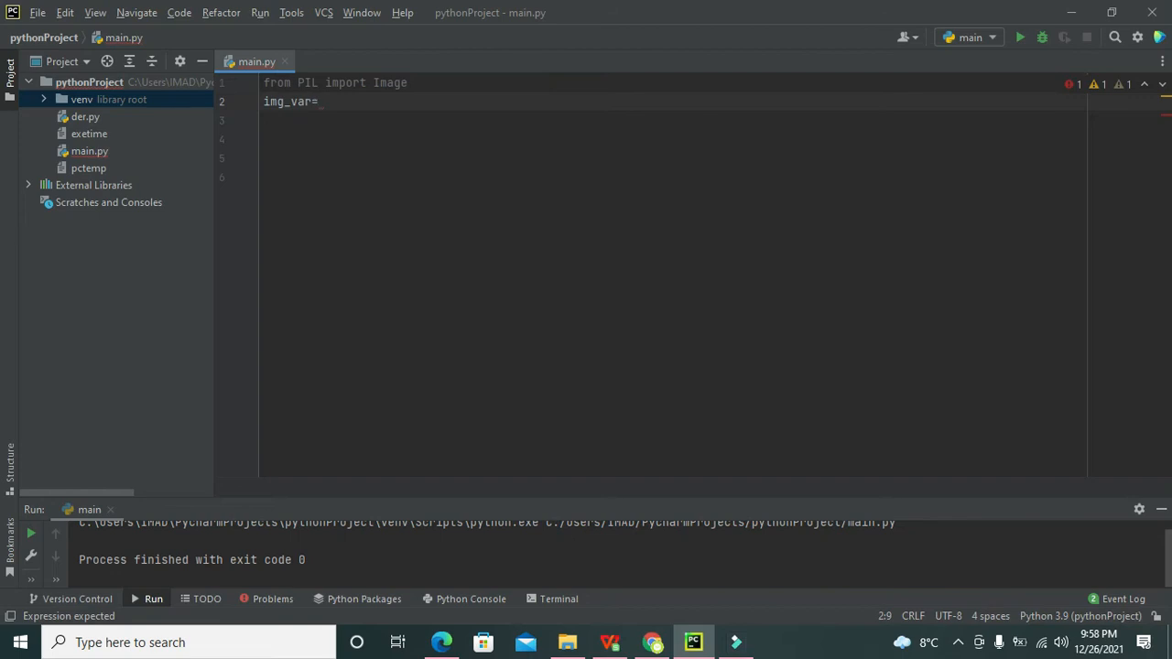
{"action": "type", "text": "I"}
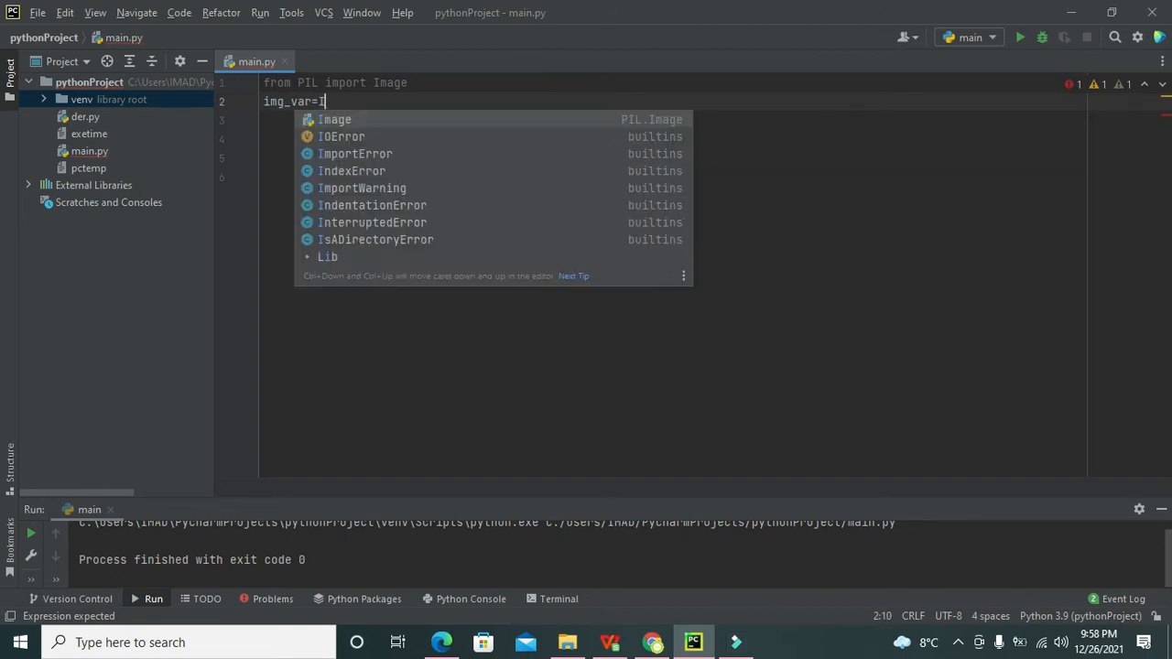
{"action": "type", "text": "mag"}
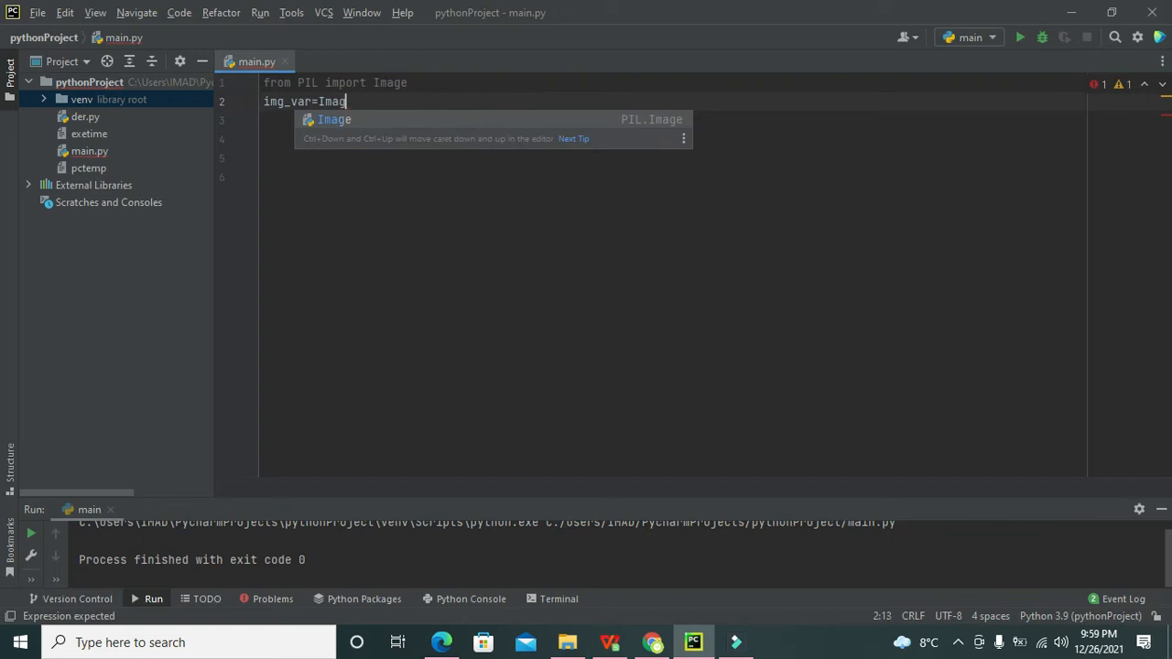
{"action": "type", "text": ".open("}
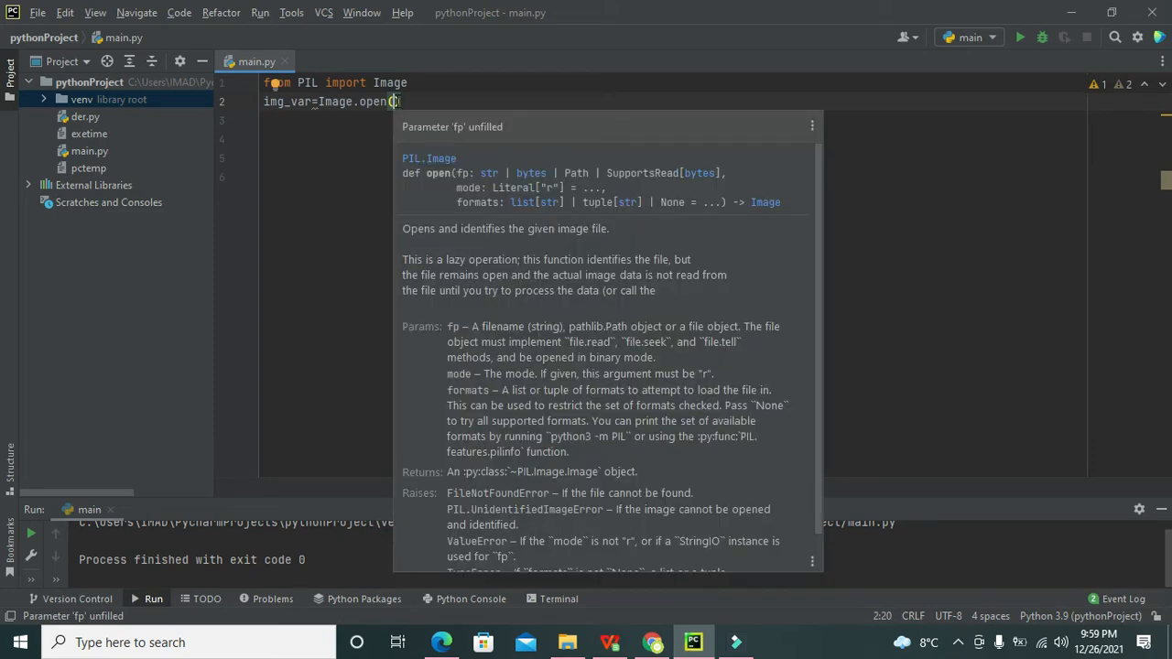
{"action": "mouse_move", "coordinate": [458, 127]}
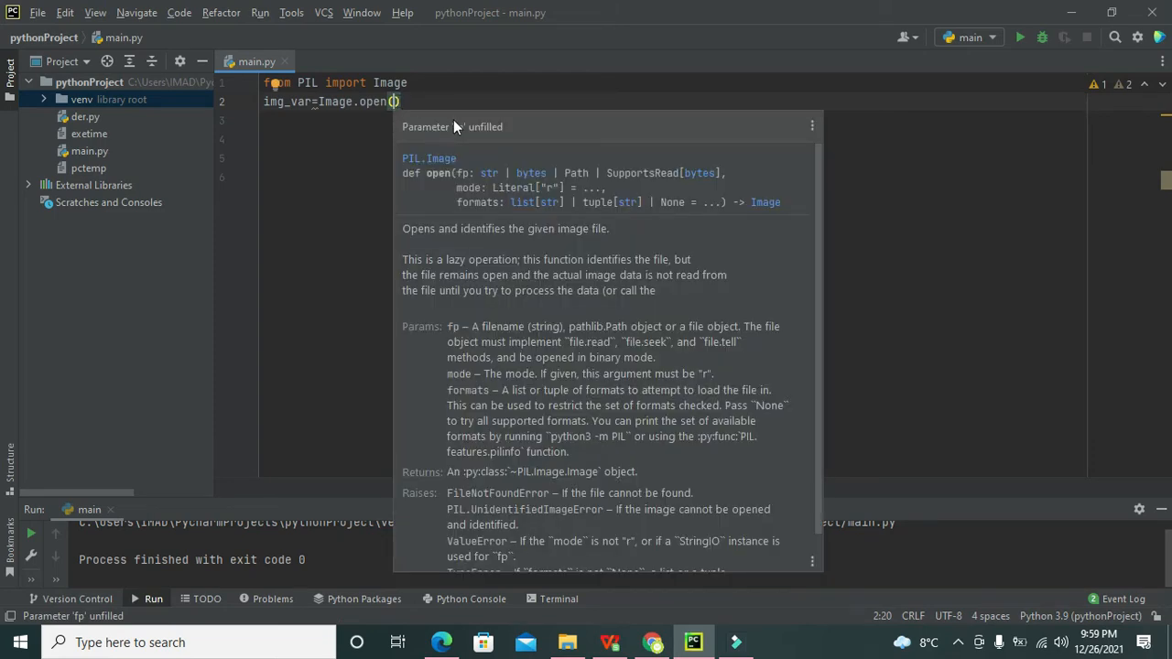
{"action": "type", "text": "\"\""}
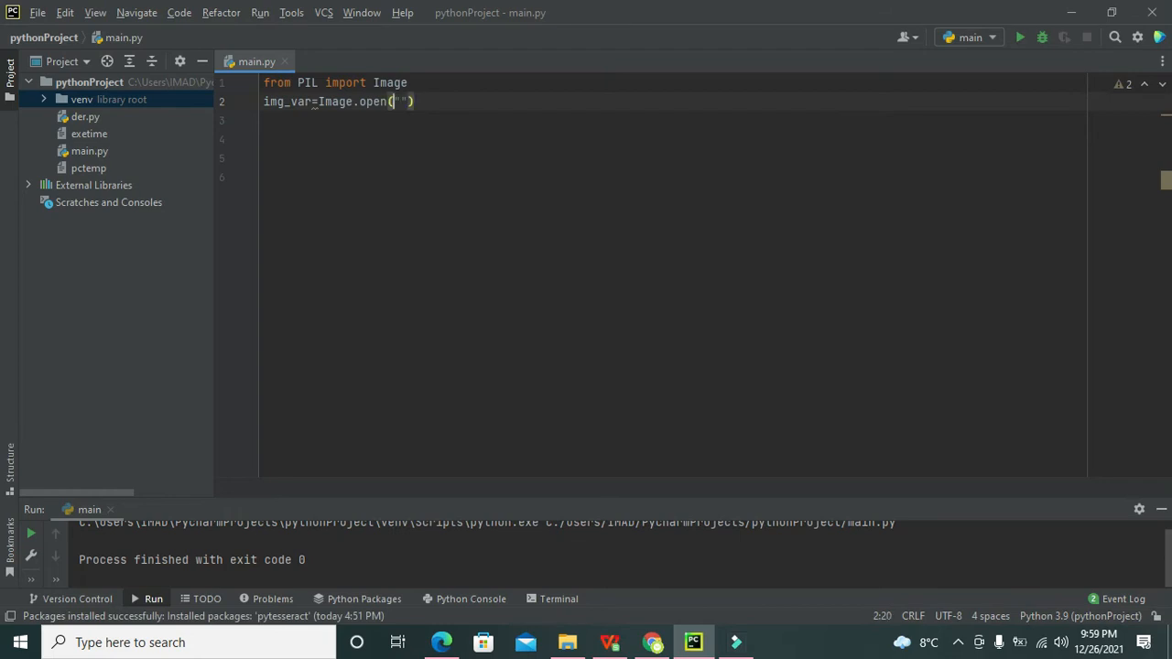
{"action": "type", "text": "r"}
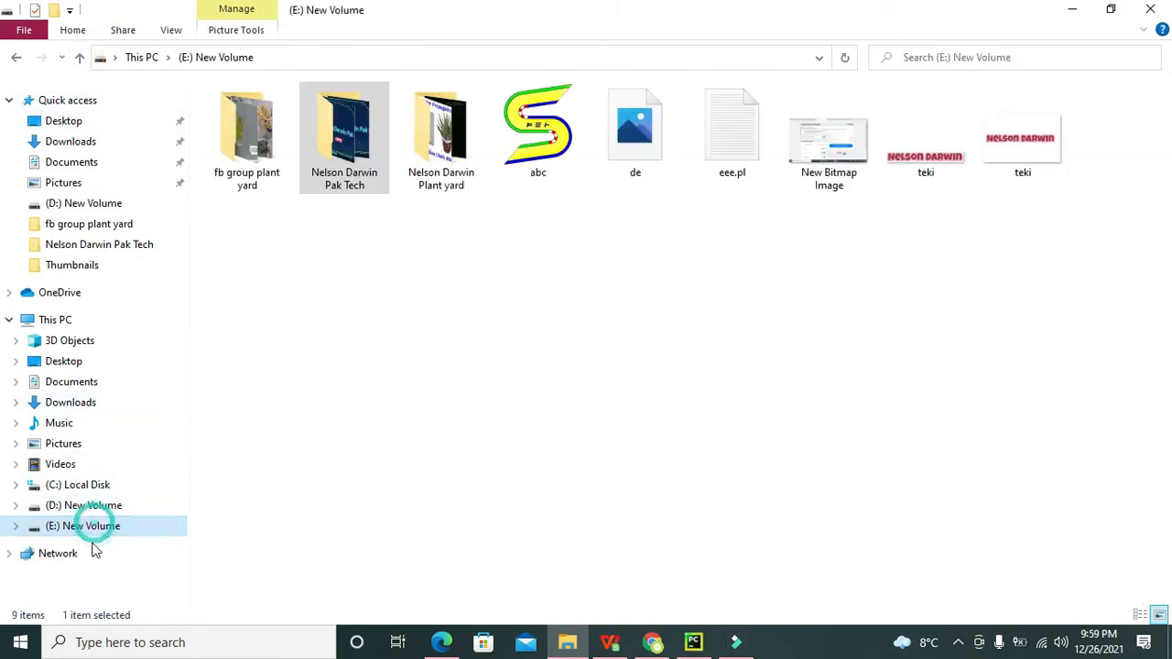
Step: Browse to E:\fb group plant yard and view the properties of photo 4
{"action": "left_click", "coordinate": [245, 128]}
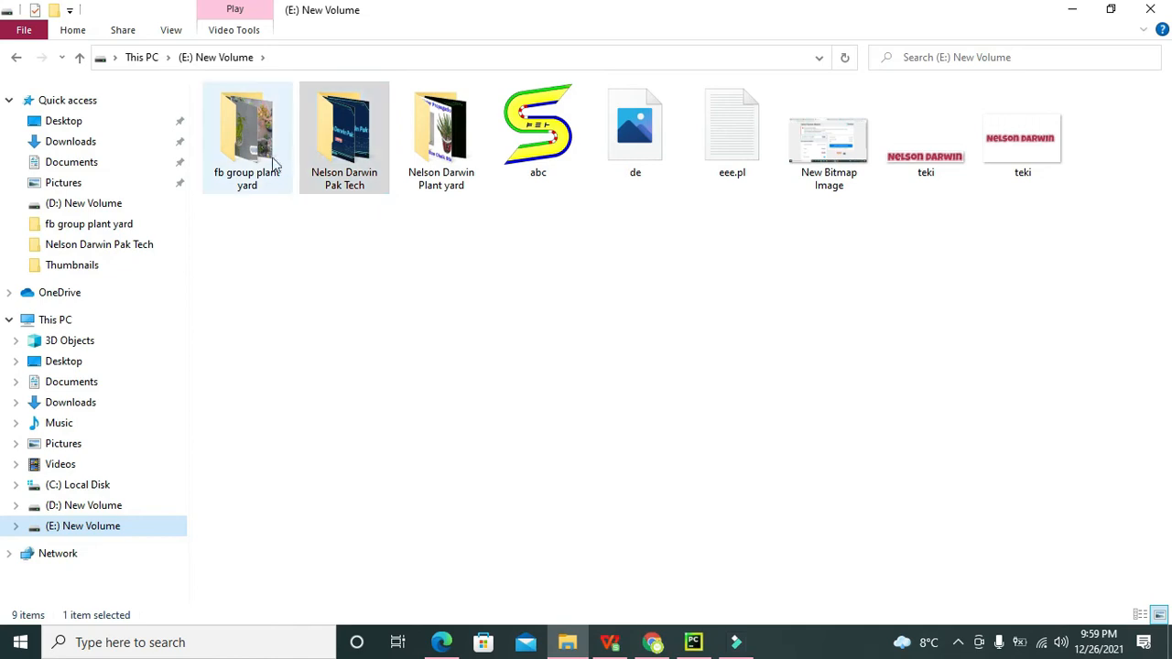
{"action": "double_click", "coordinate": [245, 128]}
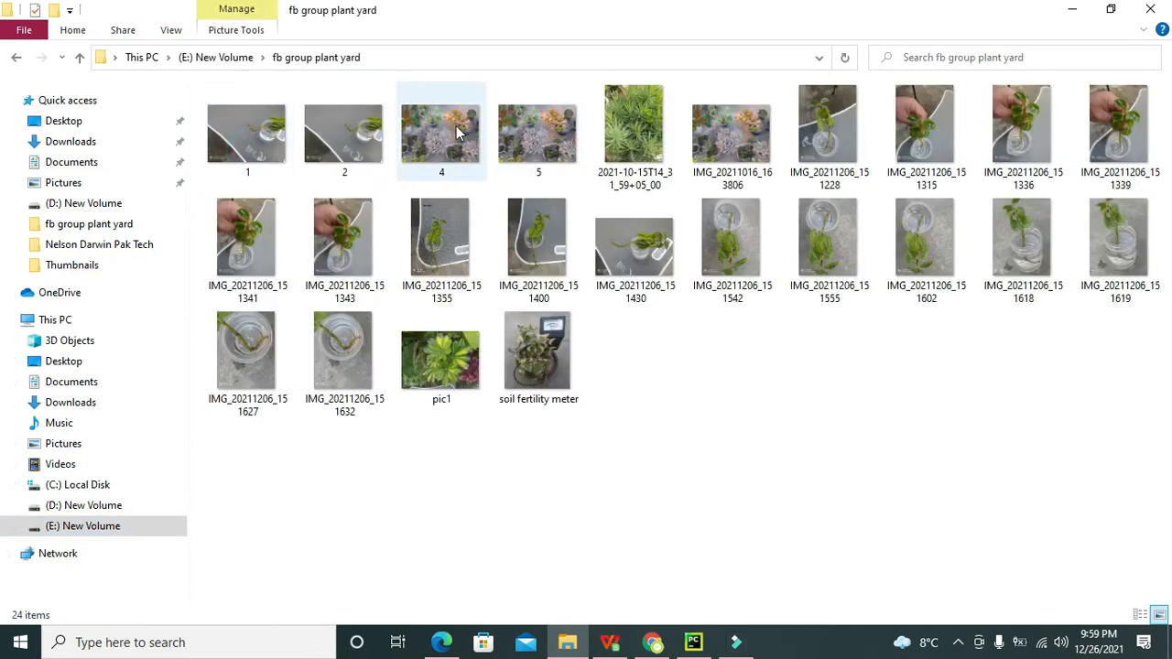
{"action": "right_click", "coordinate": [440, 129]}
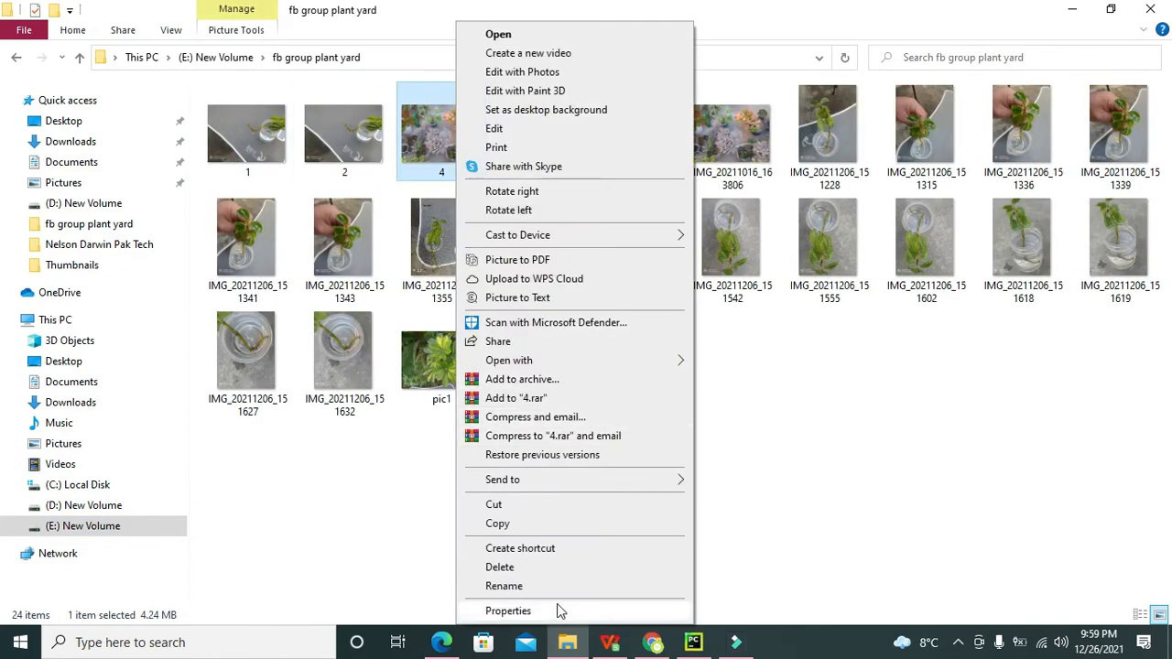
{"action": "left_click", "coordinate": [507, 612]}
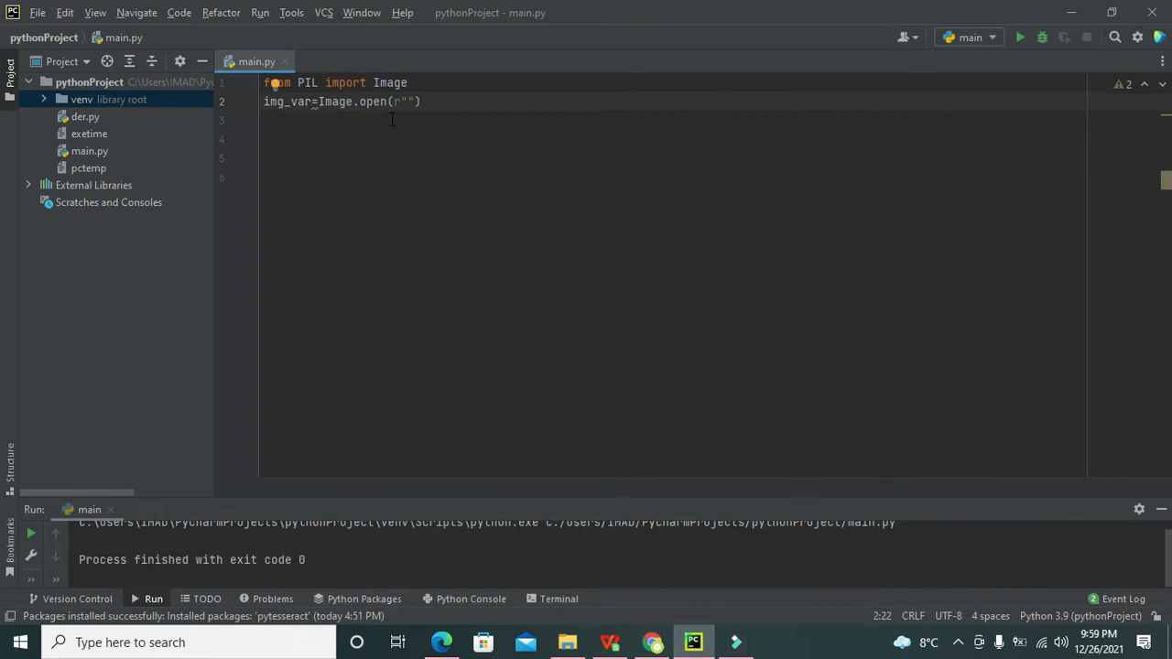
Step: Fill the open() path with E:\fb group plant yard\4.jpg and review the line
{"action": "type", "text": "E:\\fb group plant yard"}
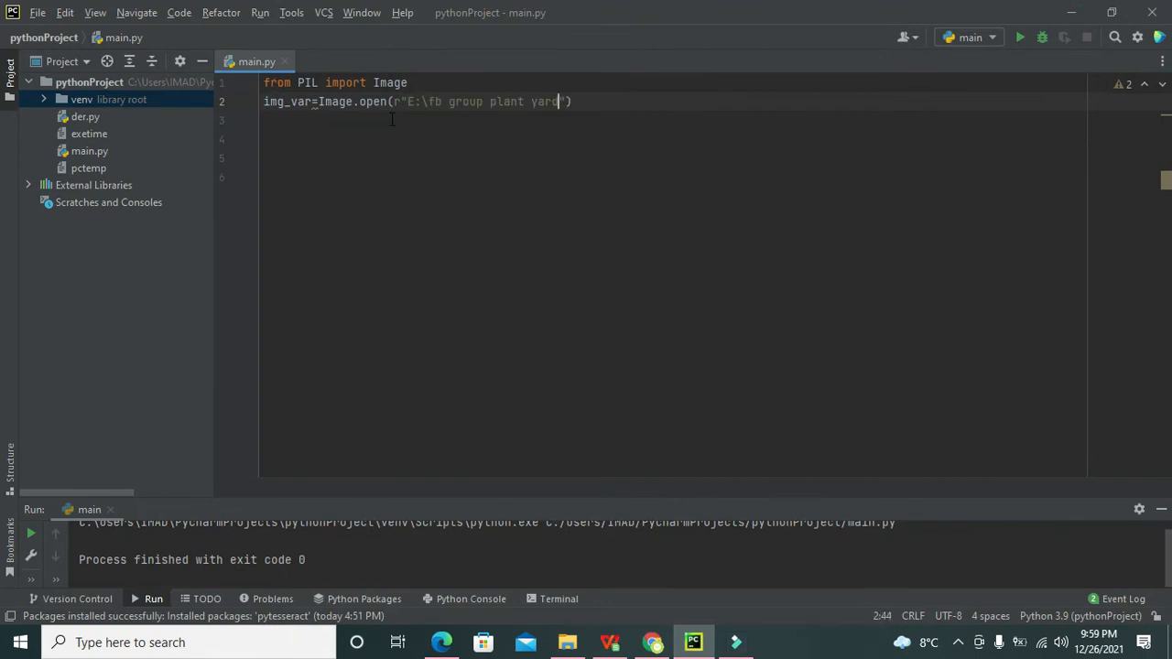
{"action": "type", "text": "\\4."}
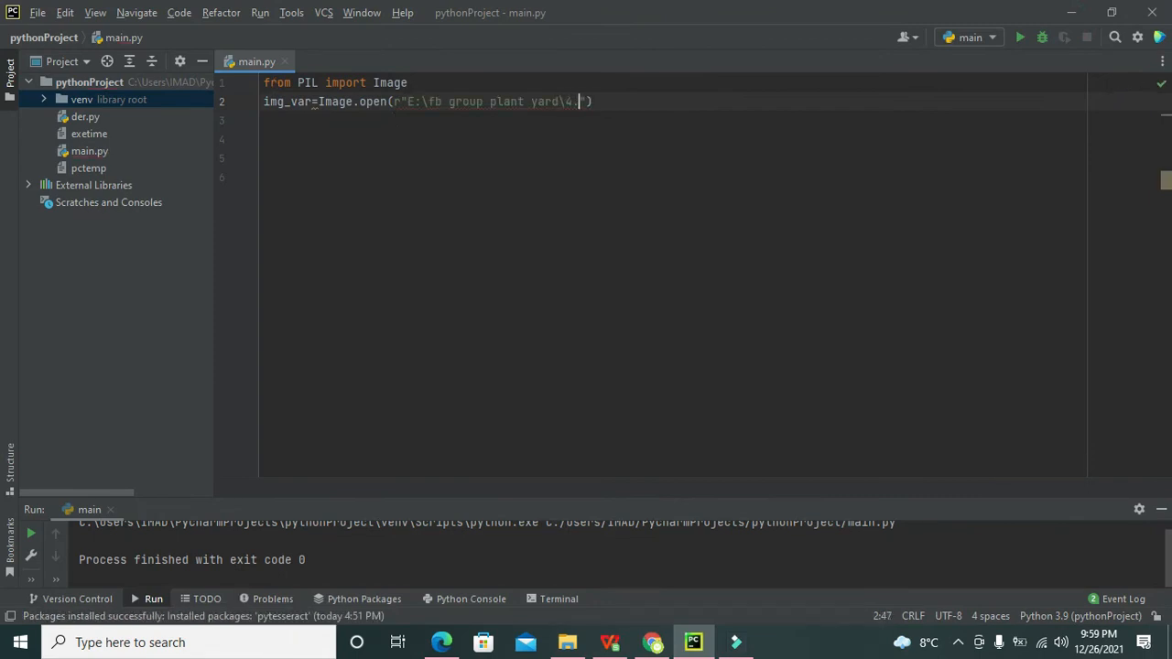
{"action": "type", "text": "jpg"}
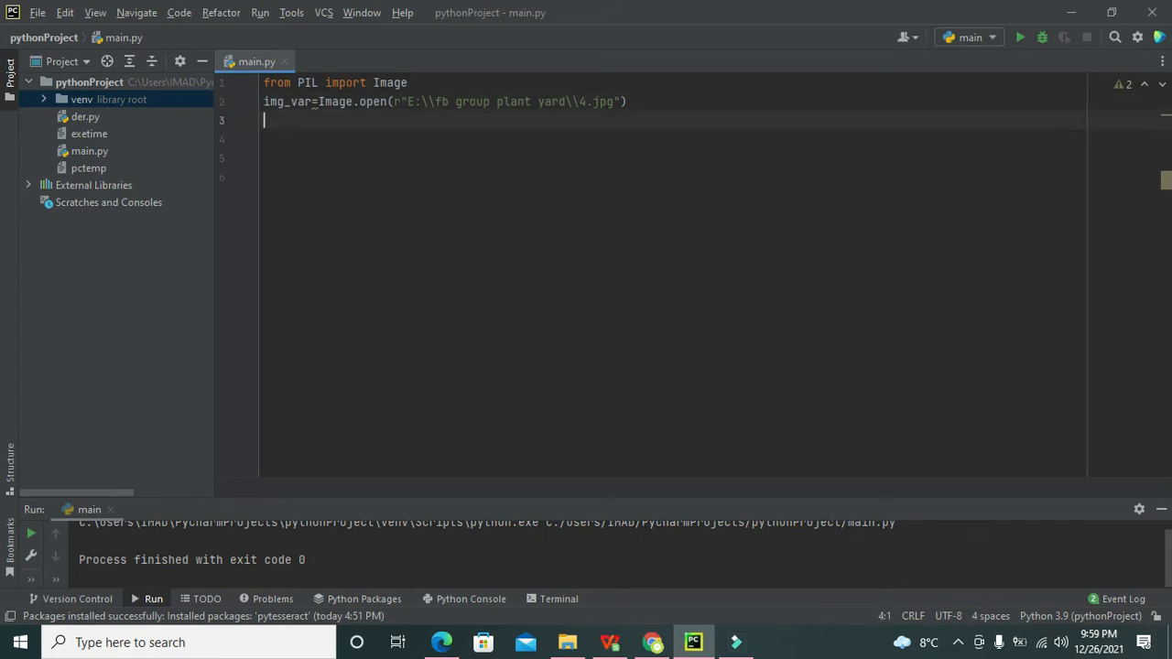
{"action": "left_click", "coordinate": [626, 103]}
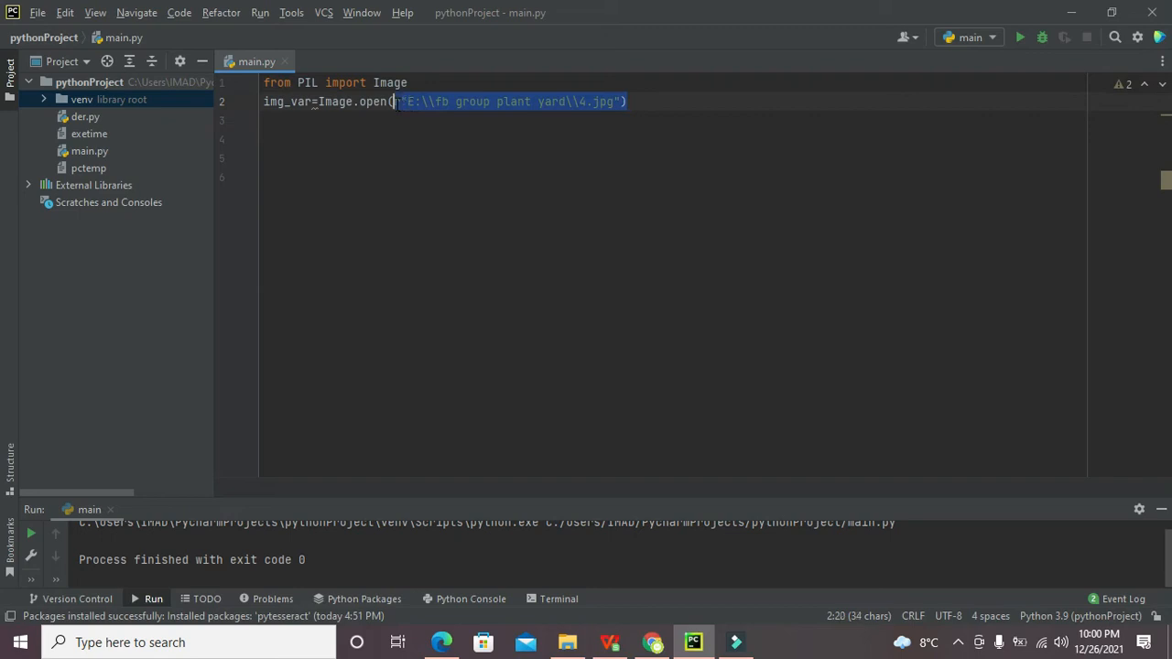
{"action": "left_click", "coordinate": [381, 102]}
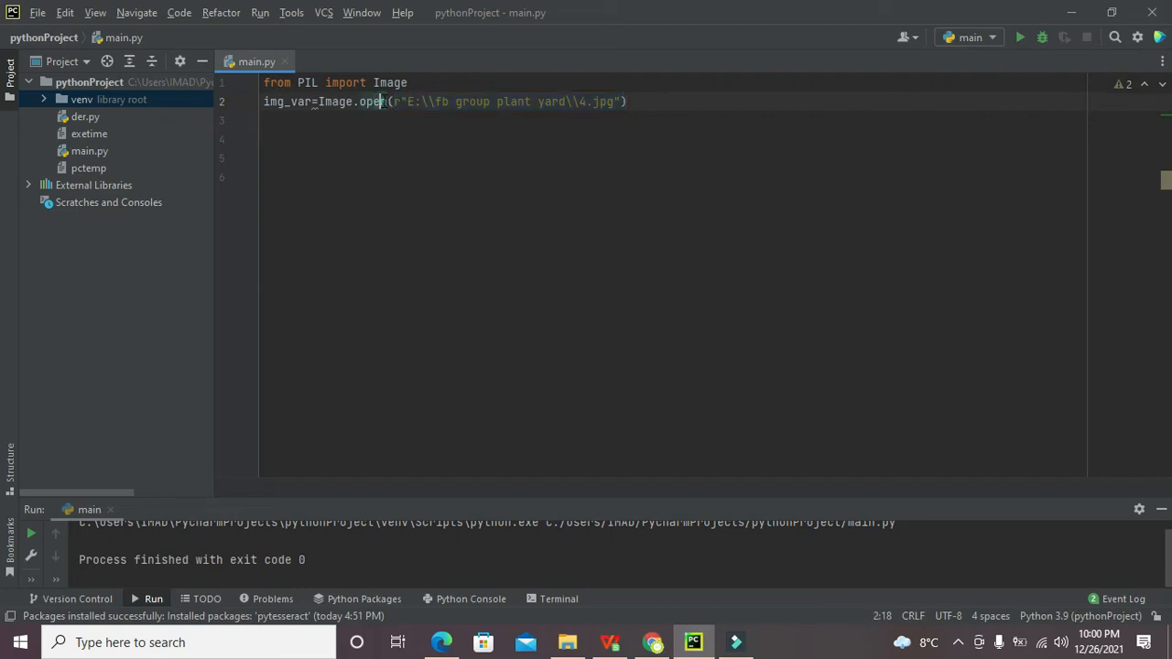
{"action": "left_click", "coordinate": [304, 102]}
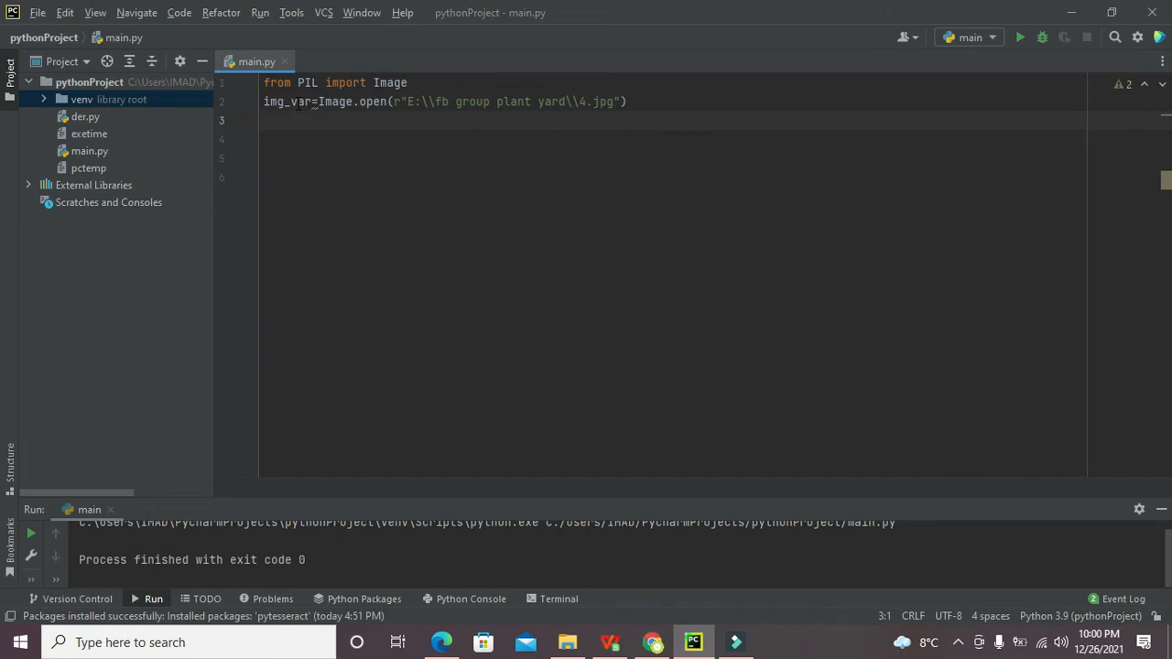
Step: Define crop bounds lft=10, top=60, right=210 and botom=392 below the Image.open line
{"action": "type", "text": "i"}
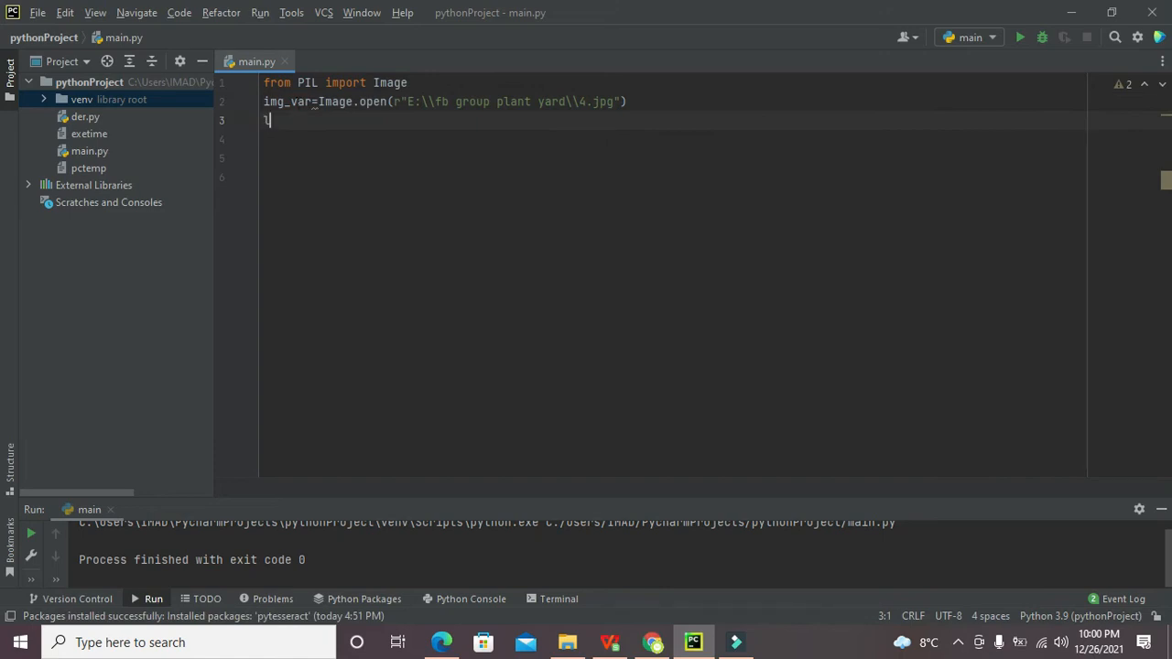
{"action": "type", "text": "ft="}
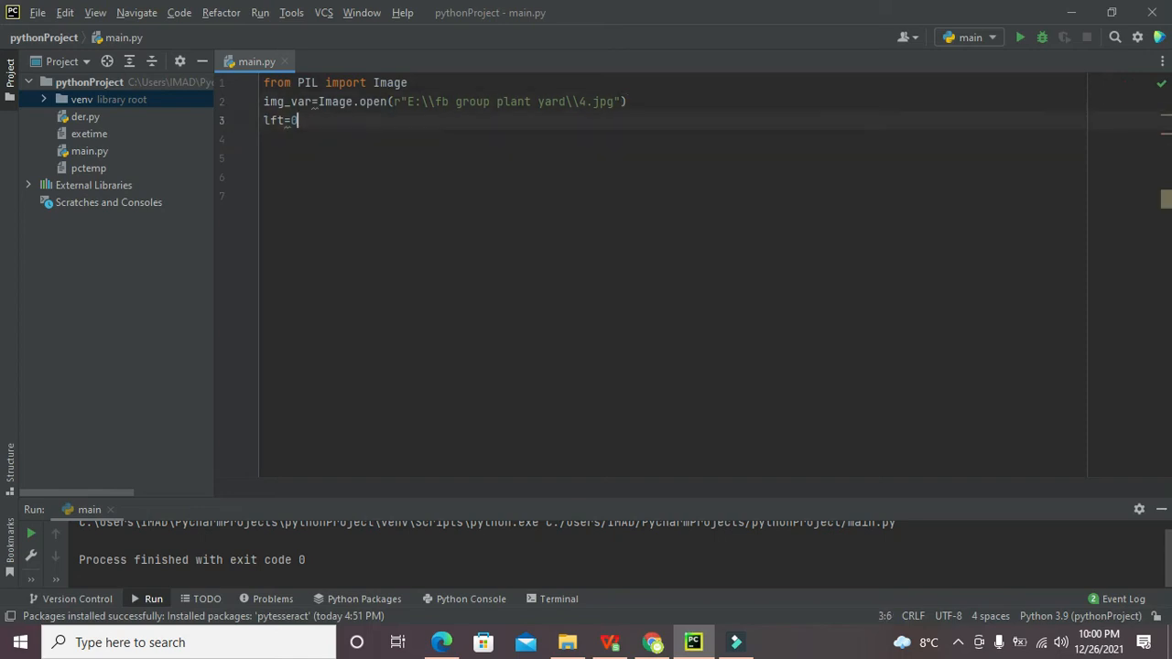
{"action": "type", "text": "0"}
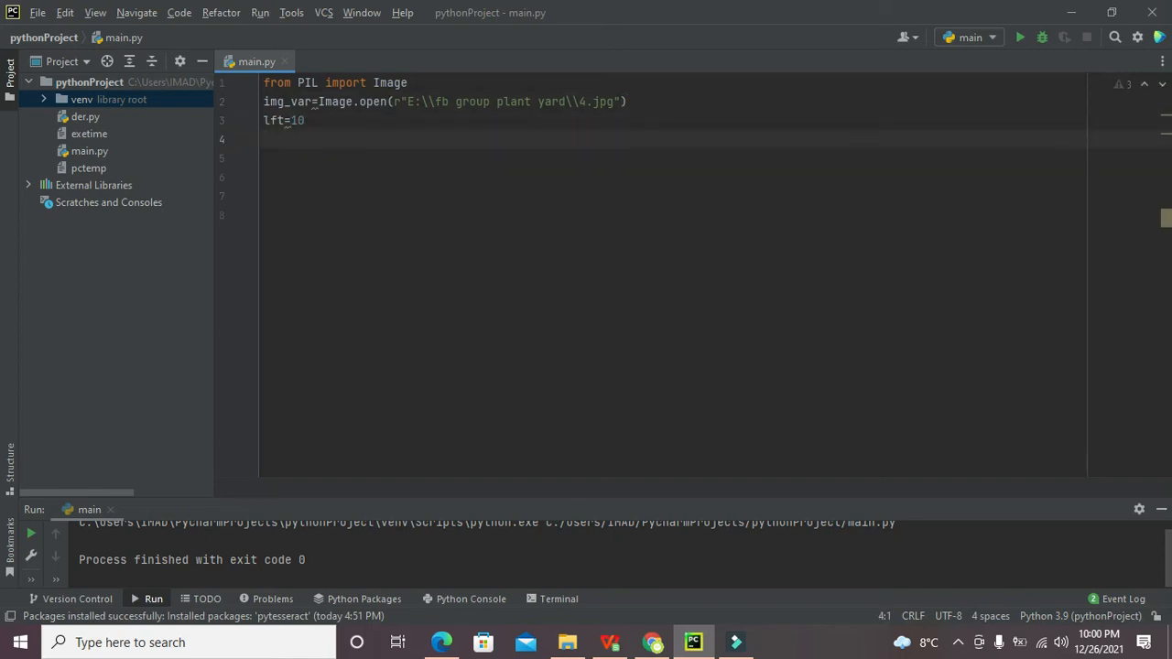
{"action": "type", "text": "top"}
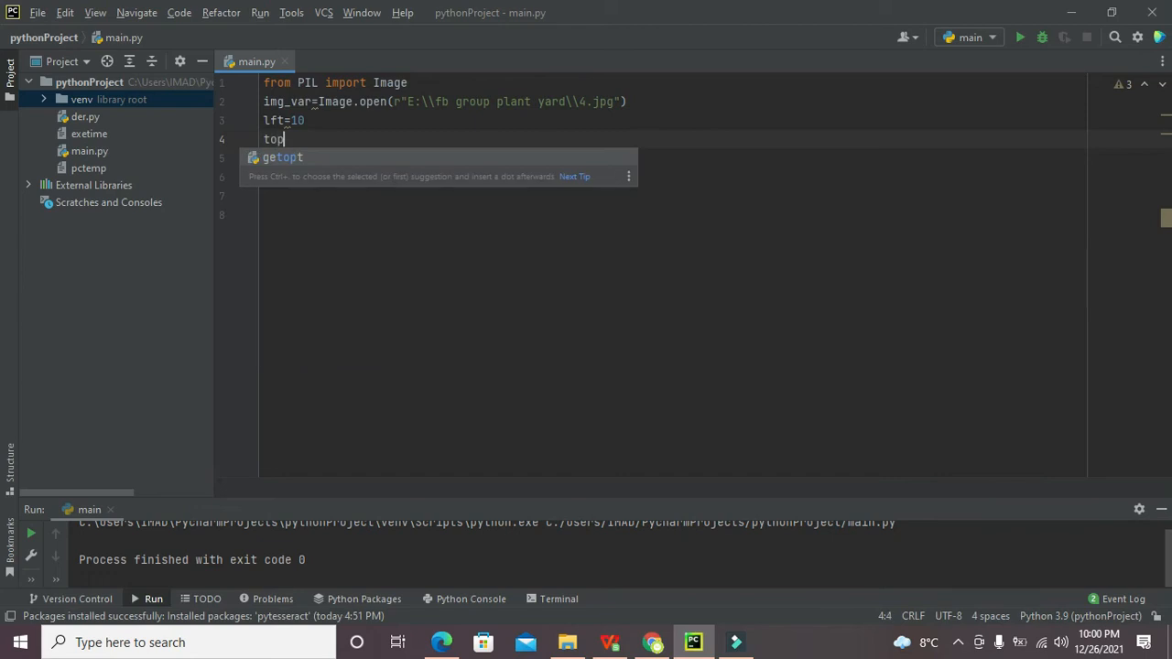
{"action": "type", "text": "=60"}
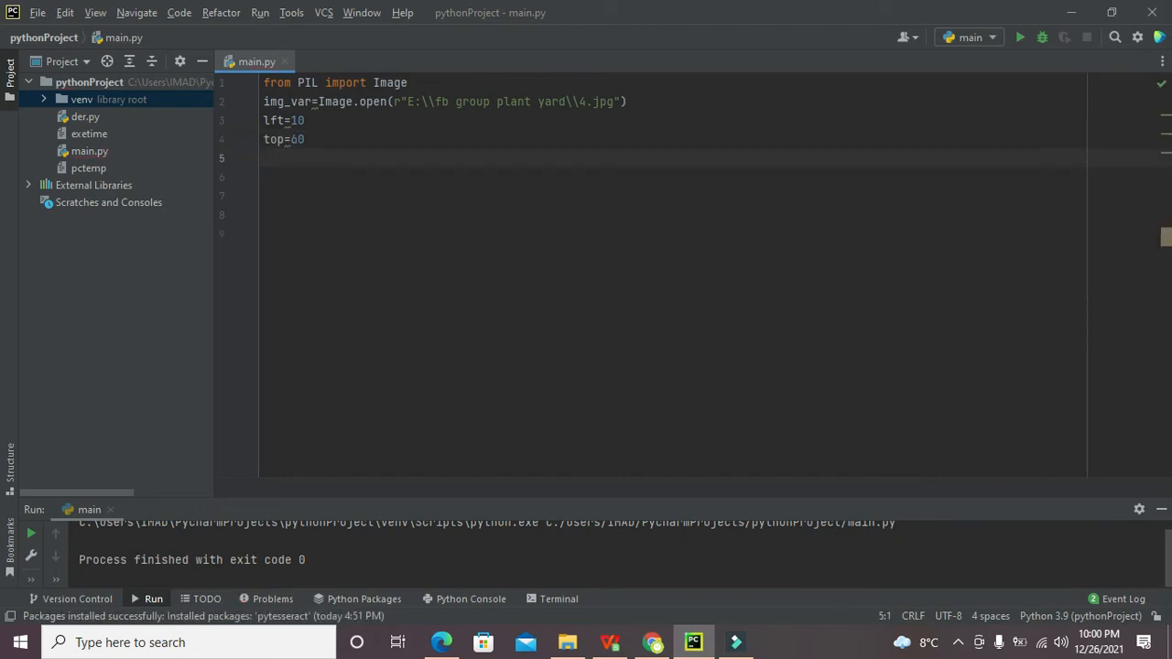
{"action": "type", "text": "right=210"}
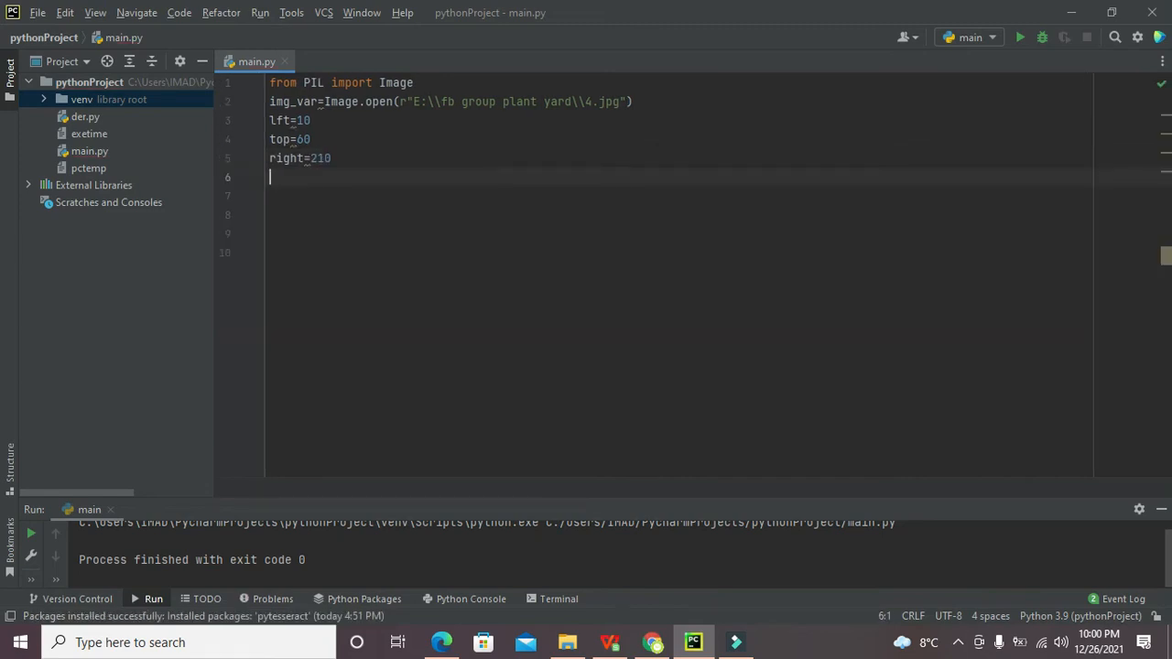
{"action": "type", "text": "botom"}
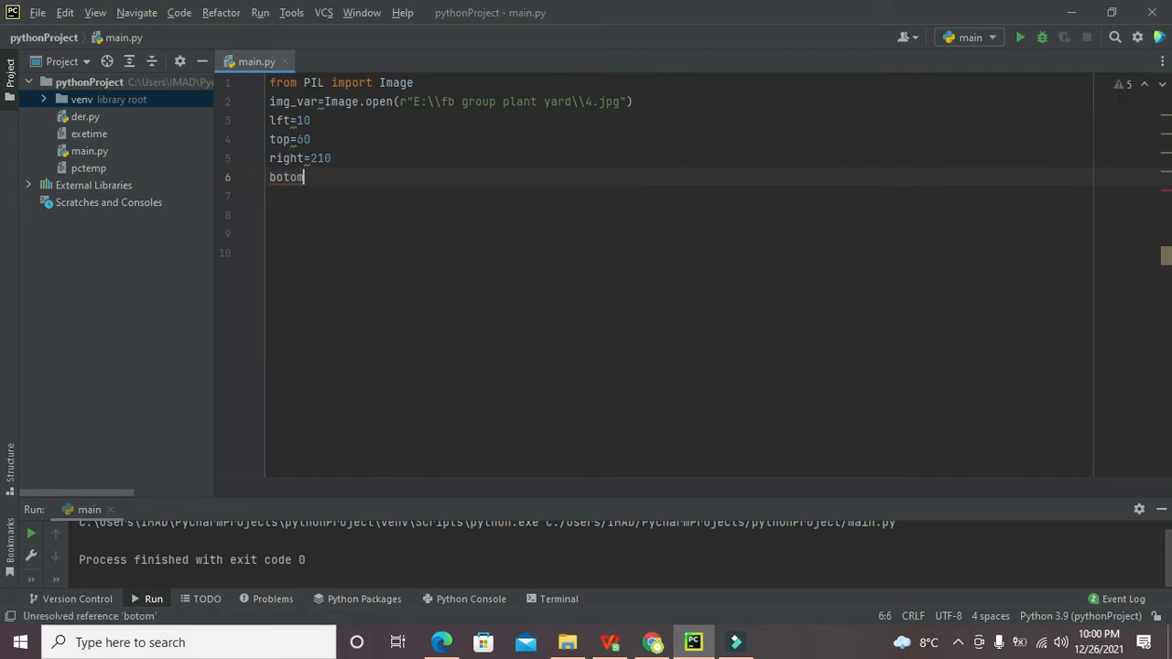
{"action": "type", "text": "=$"}
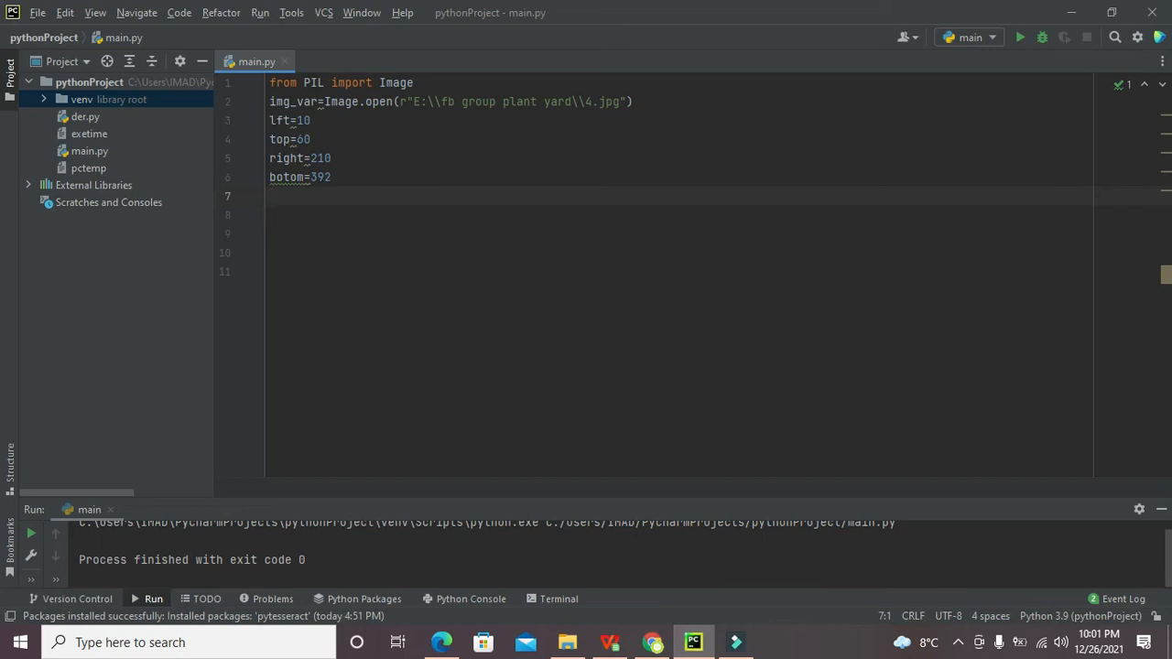
Step: Start line 7 assigning img_reshaped from img_var, dismissing the autocomplete
{"action": "type", "text": "img_"}
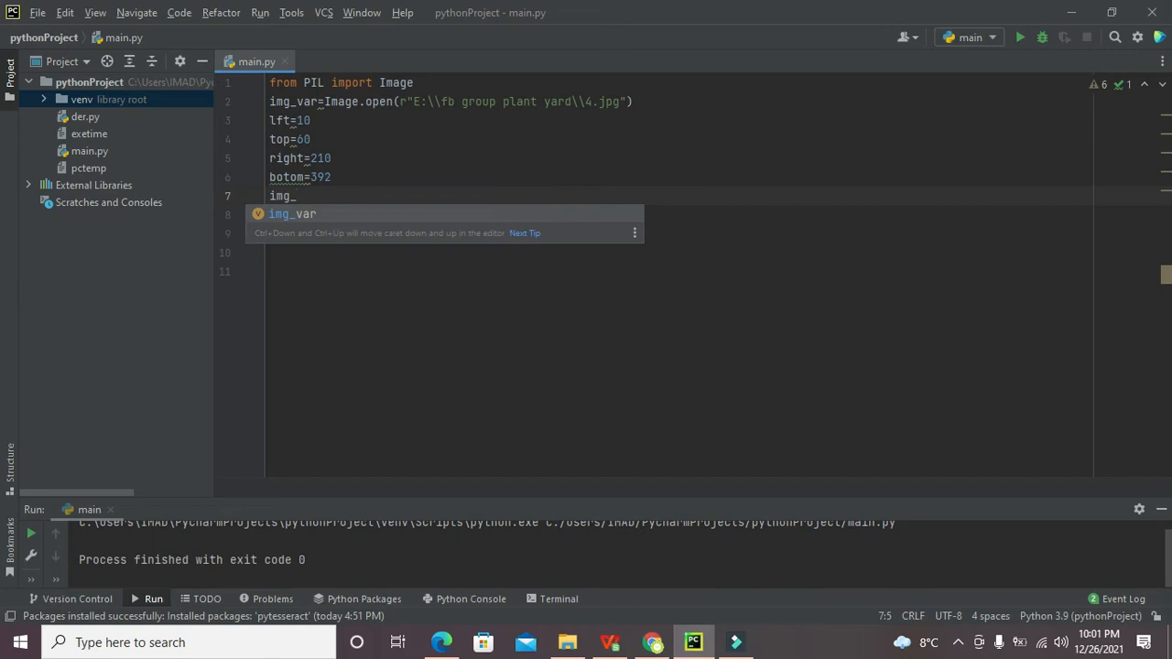
{"action": "type", "text": "re"}
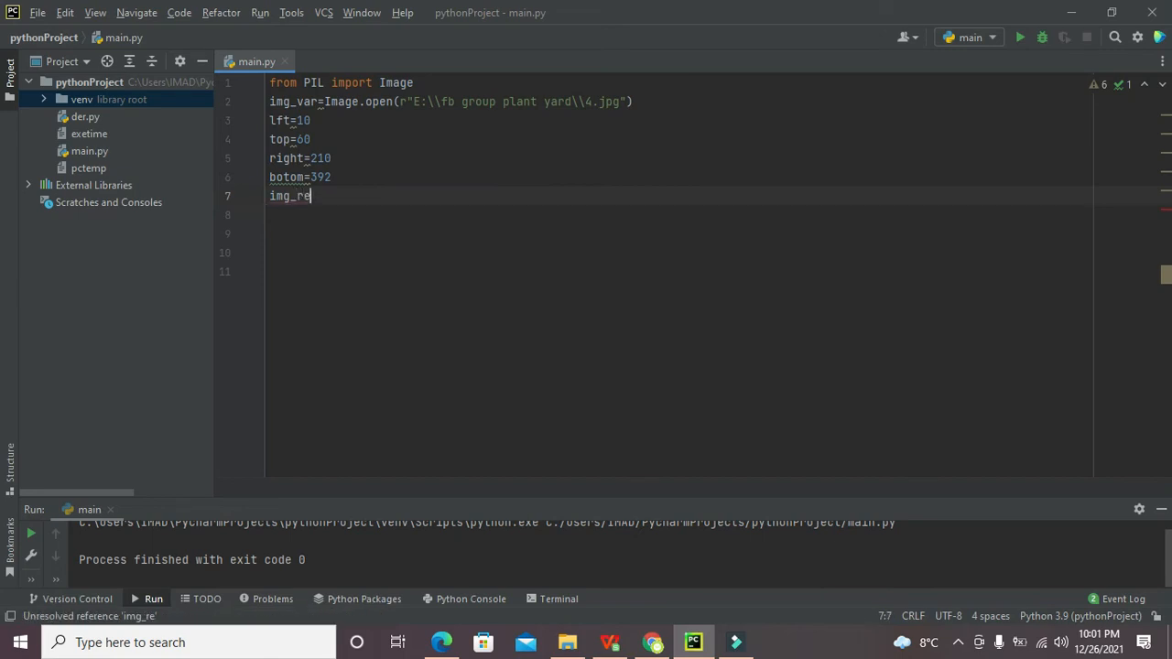
{"action": "type", "text": "s"}
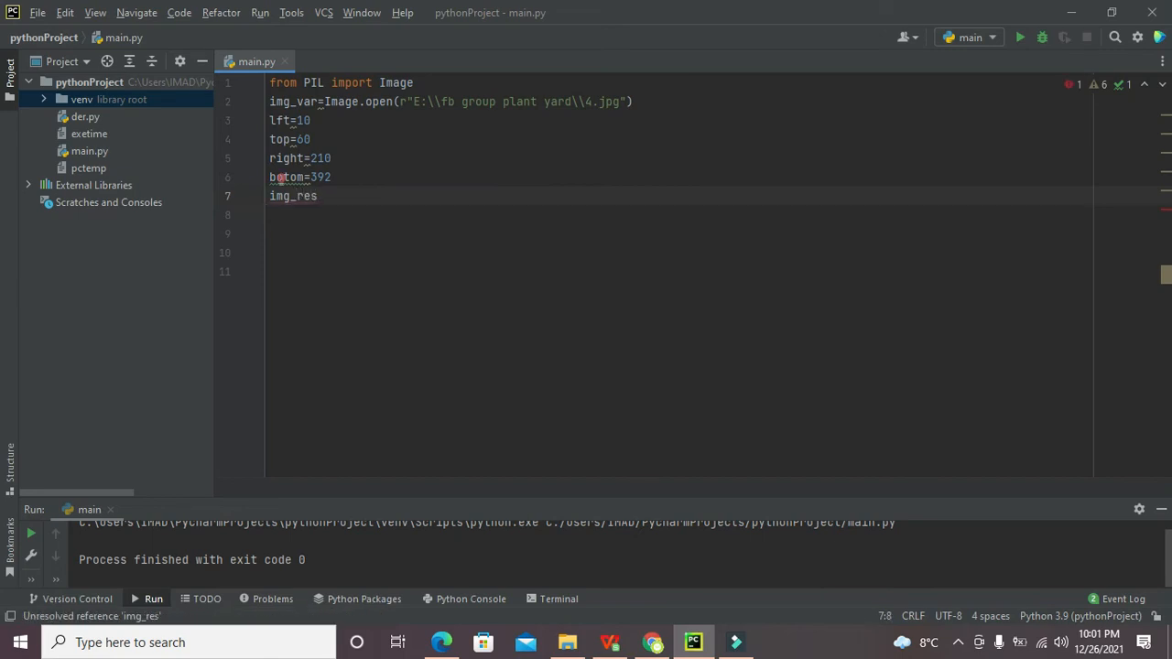
{"action": "type", "text": "h"}
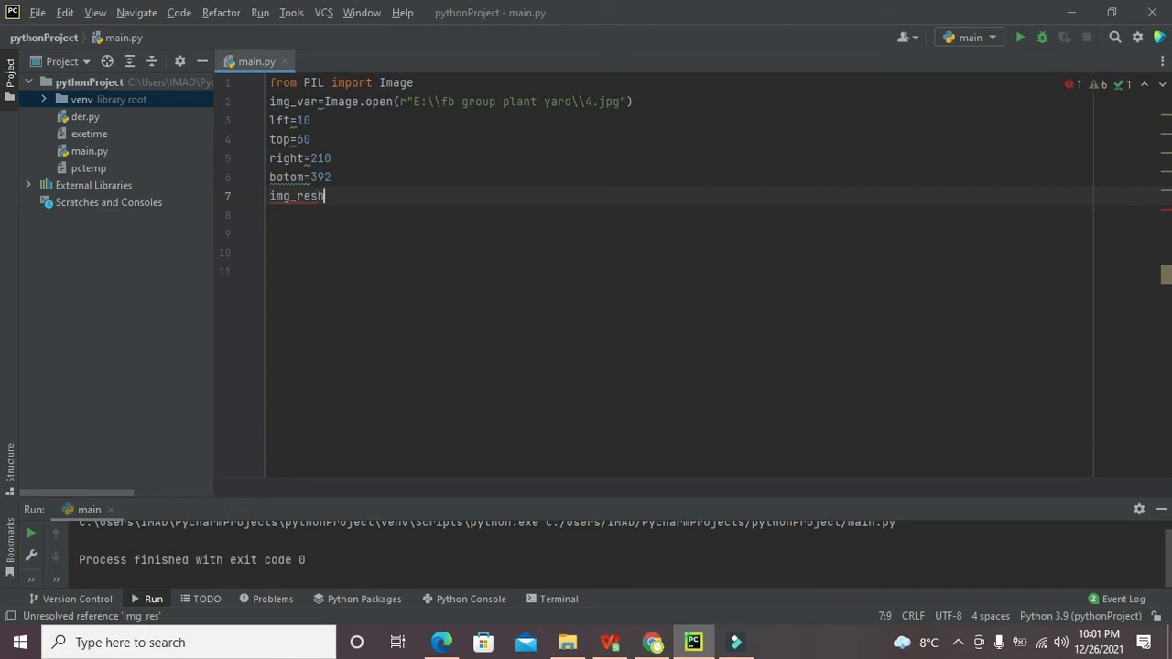
{"action": "type", "text": "aped"}
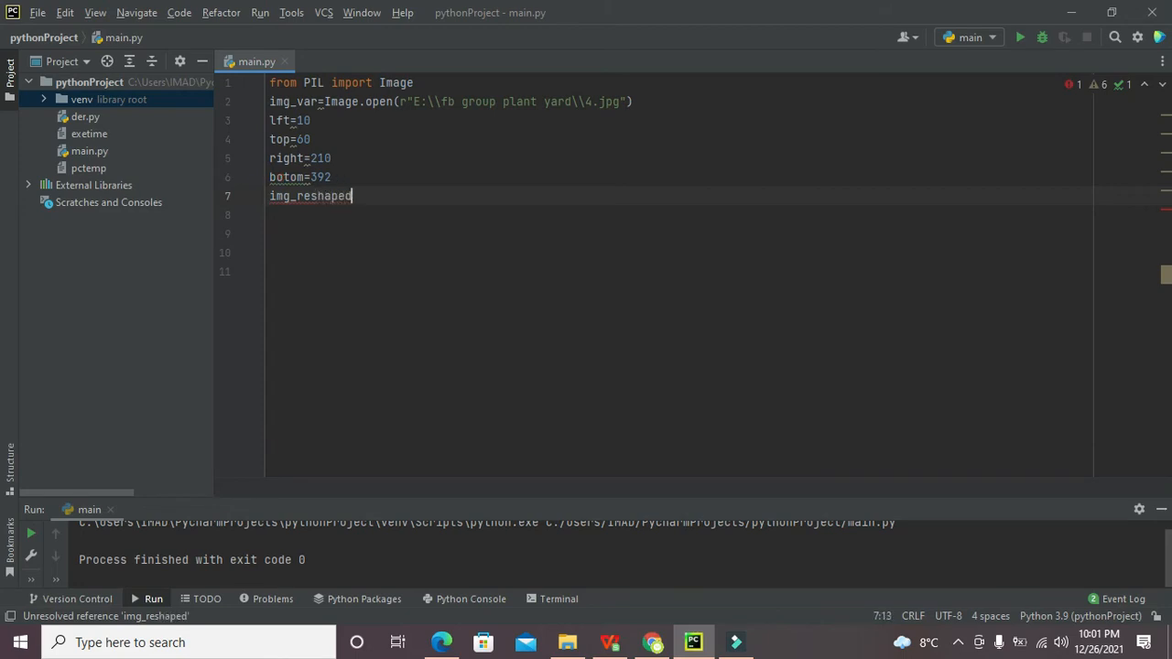
{"action": "type", "text": "="}
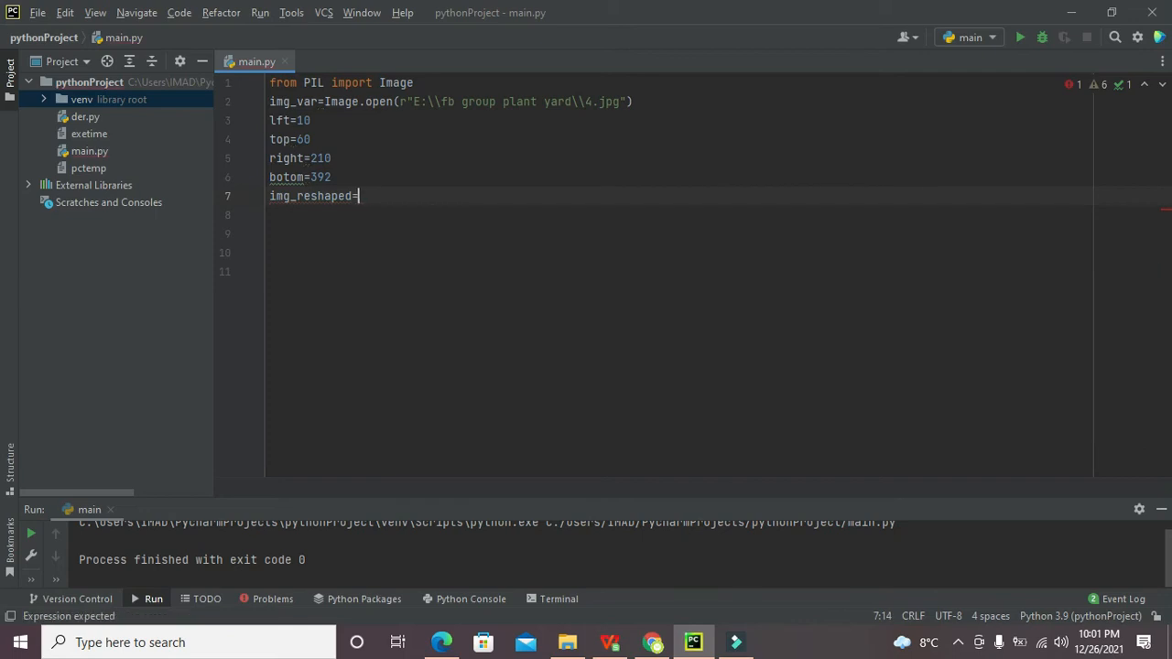
{"action": "type", "text": "img"}
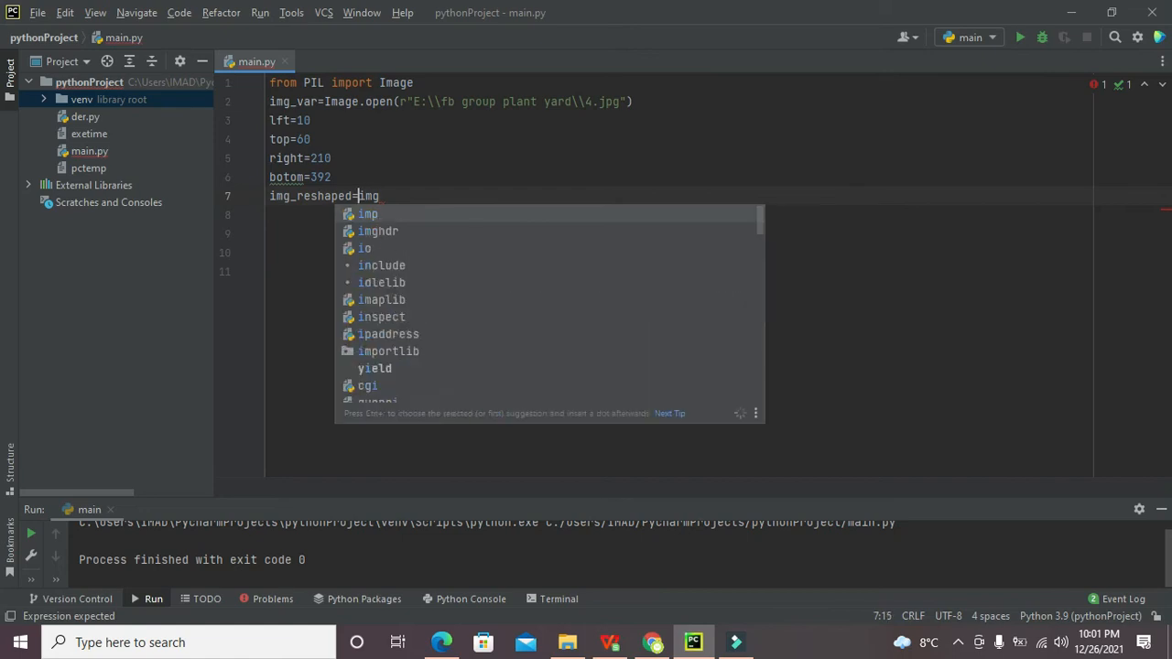
{"action": "key", "text": "Escape"}
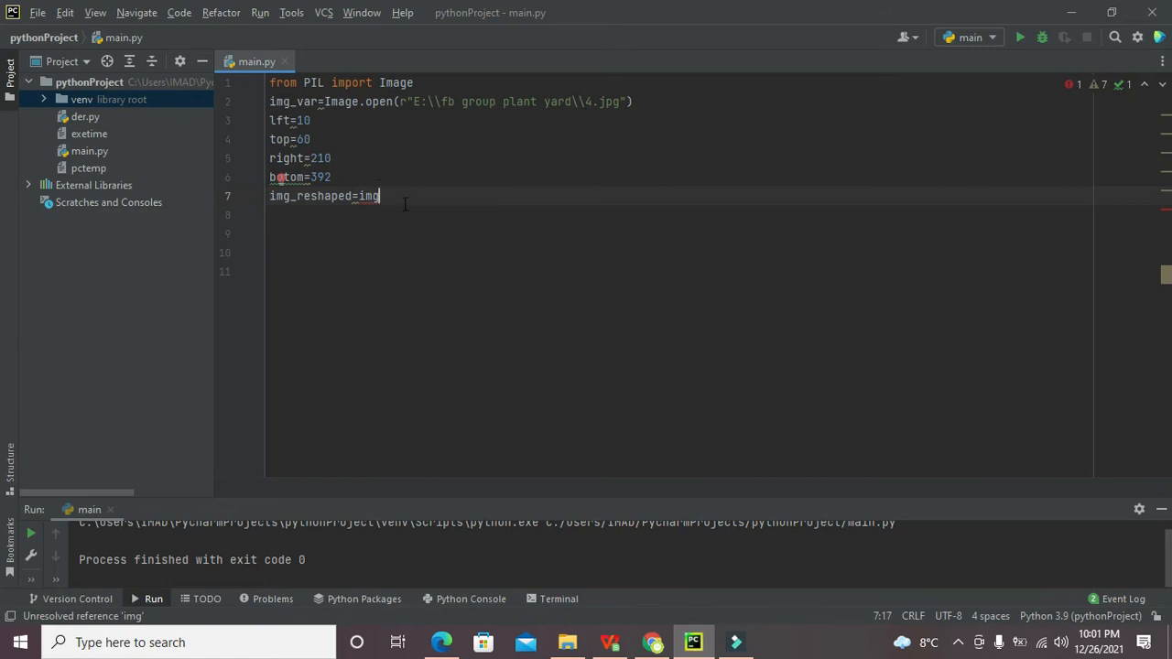
{"action": "type", "text": "_var"}
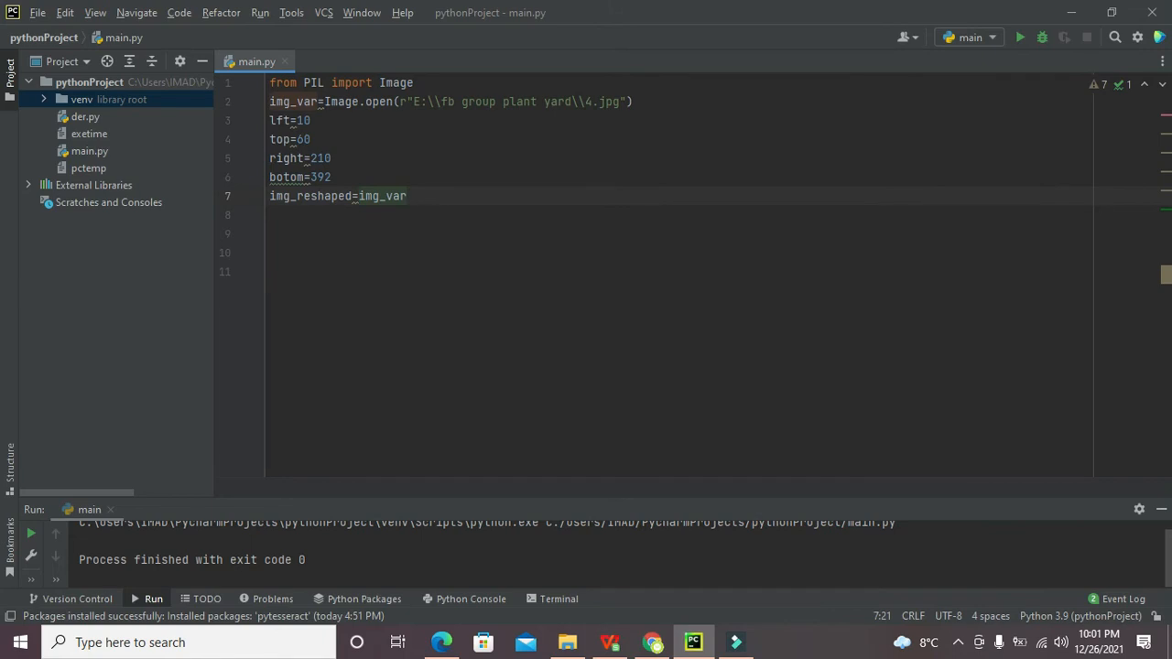
Step: Complete the call as .crop(lft,top,right,botom), fixing the misplaced closing parenthesis
{"action": "type", "text": ".crop()"}
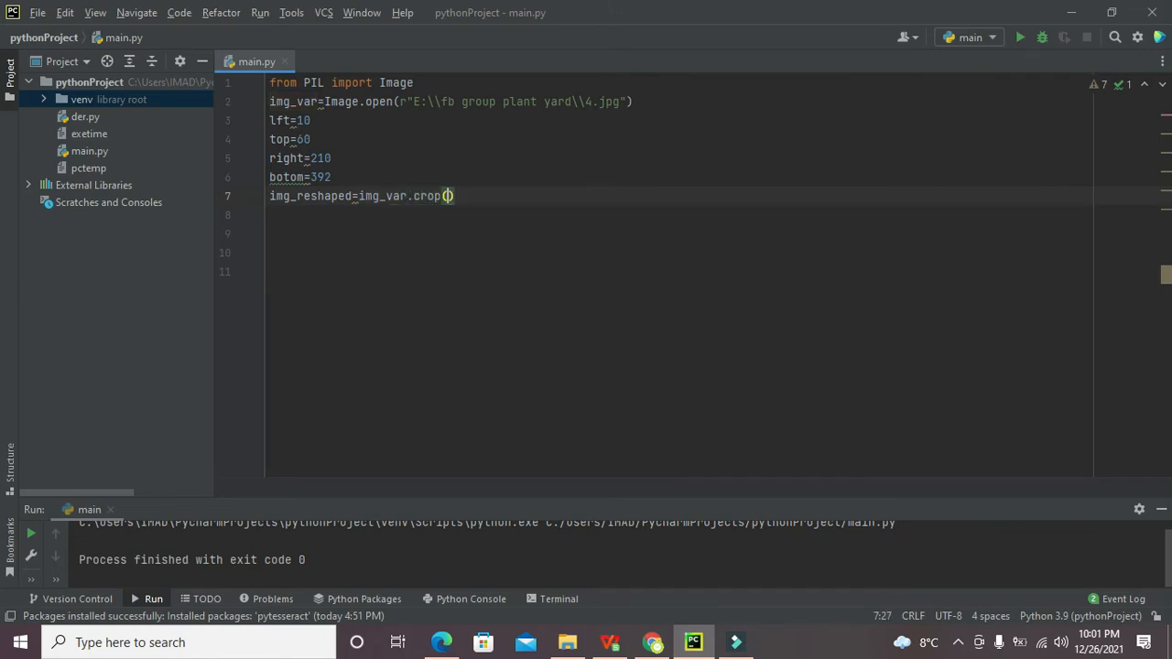
{"action": "type", "text": "lft"}
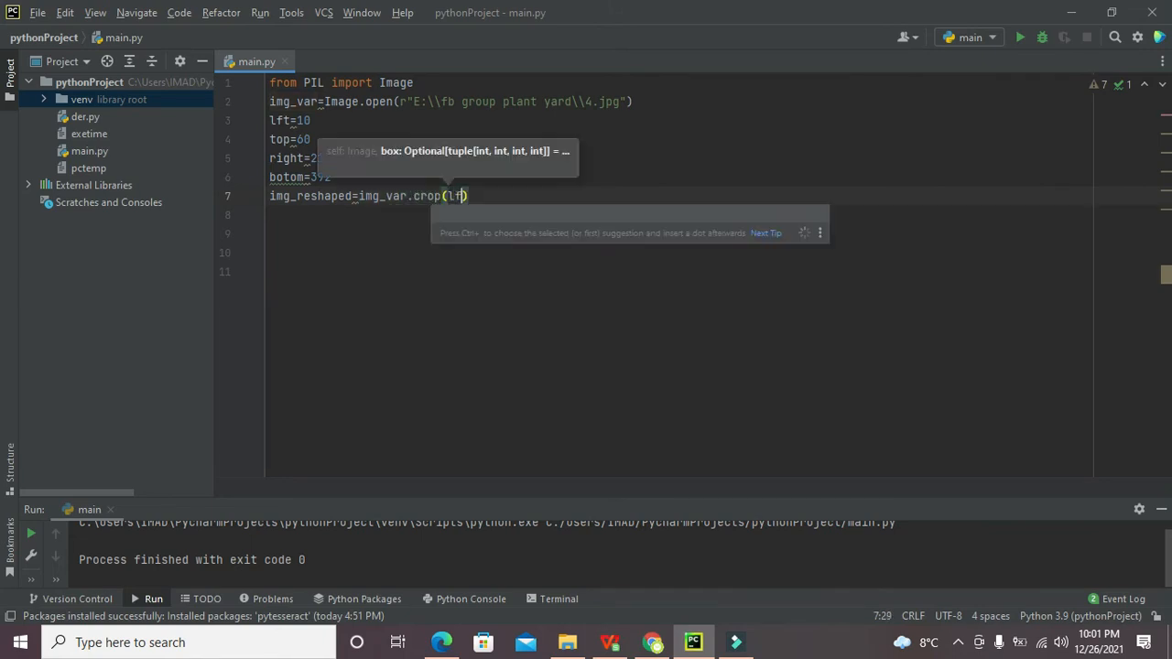
{"action": "type", "text": ",top"}
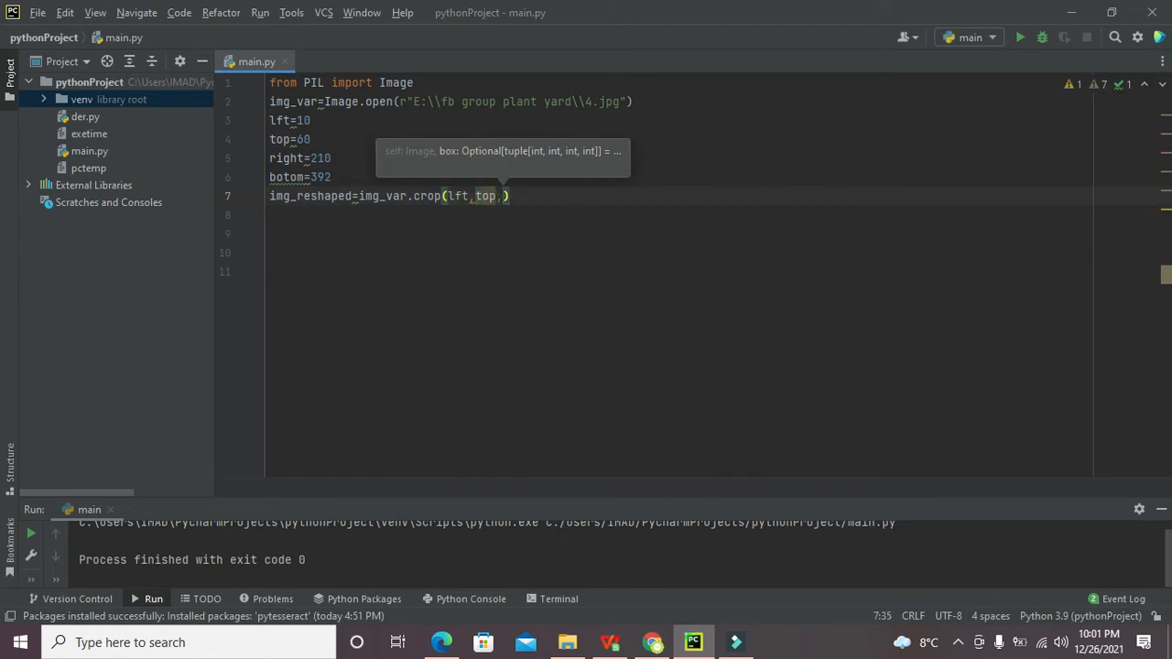
{"action": "type", "text": ",rght"}
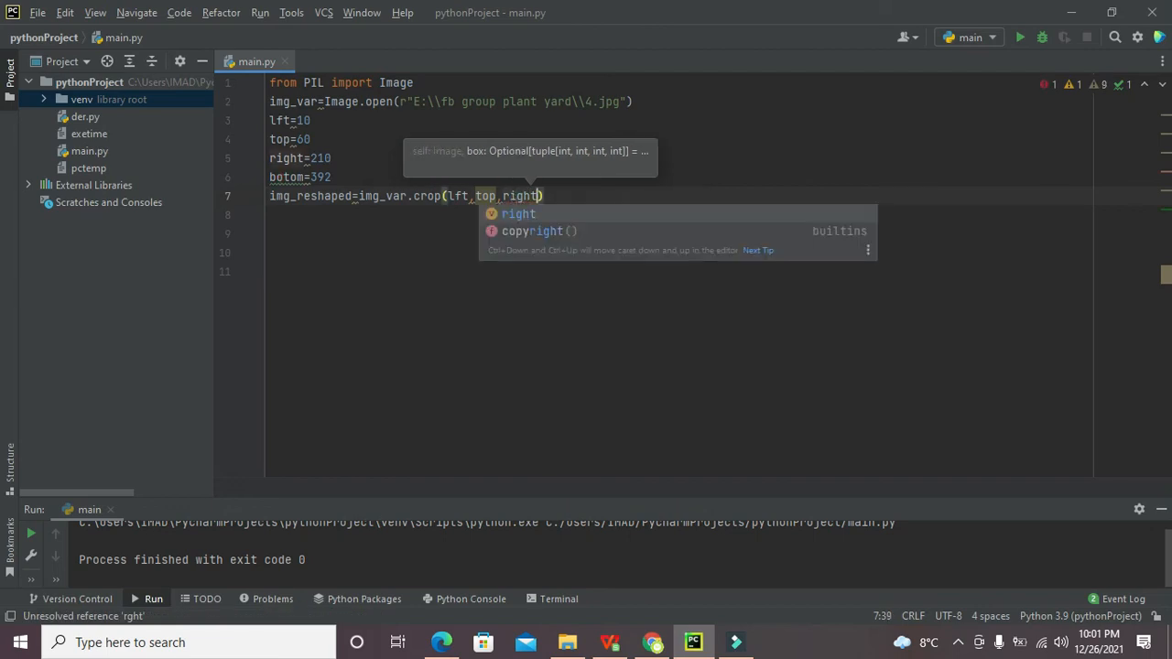
{"action": "type", "text": "),botom"}
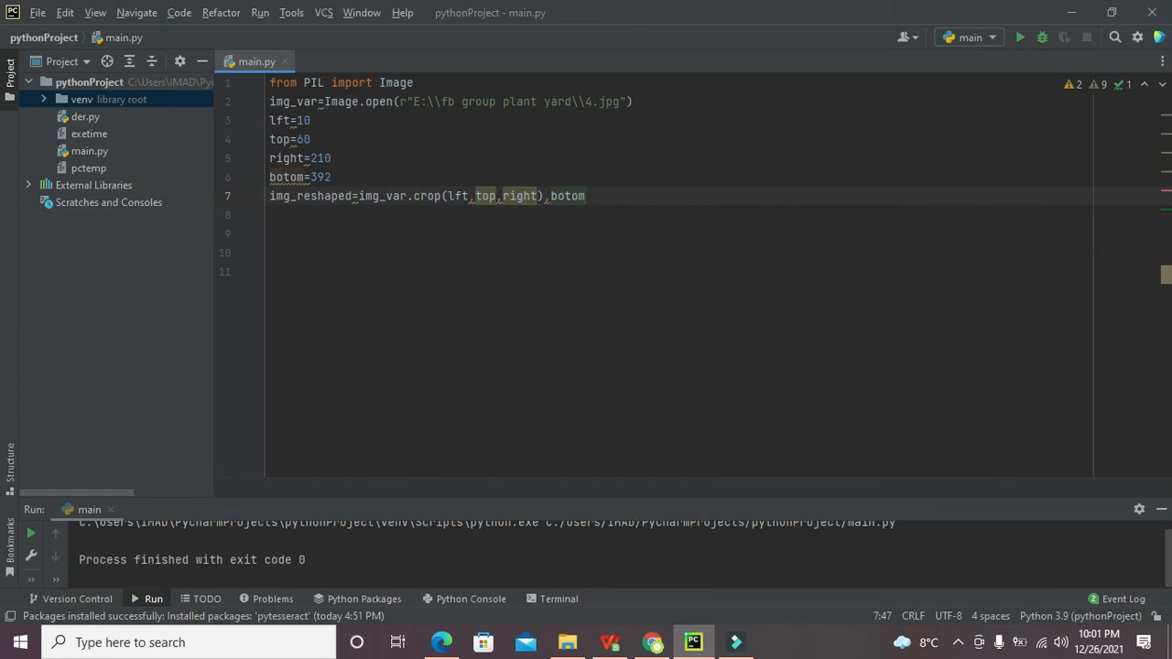
{"action": "key", "text": "BackSpace"}
{"action": "type", "text": ")"}
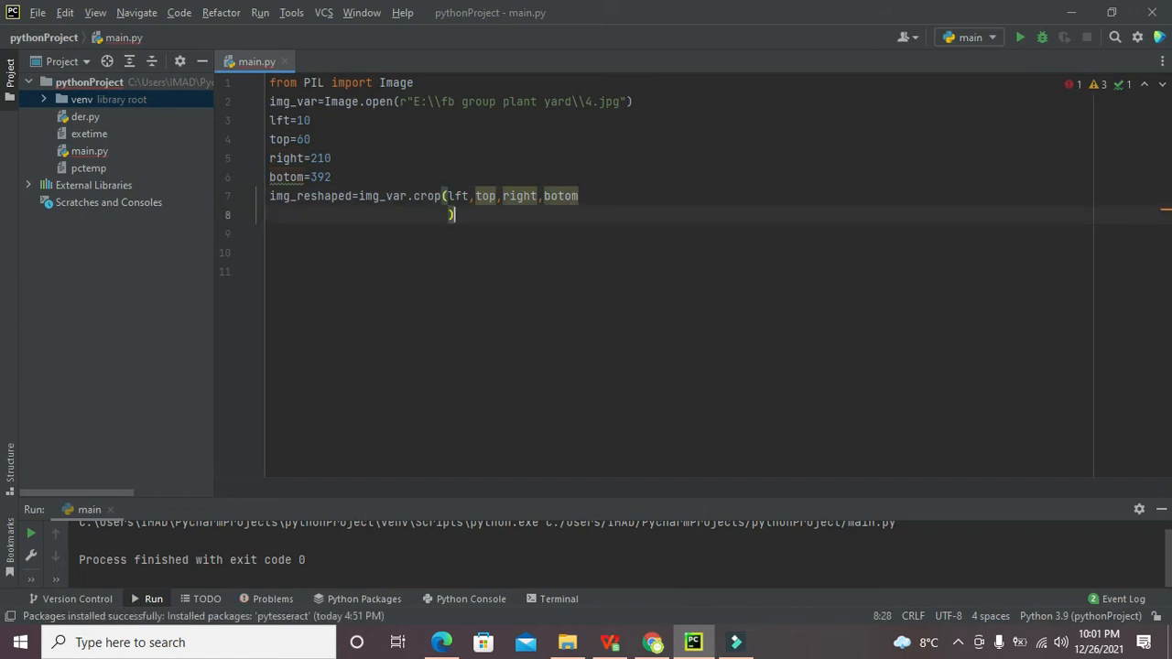
{"action": "key", "text": "Backspace"}
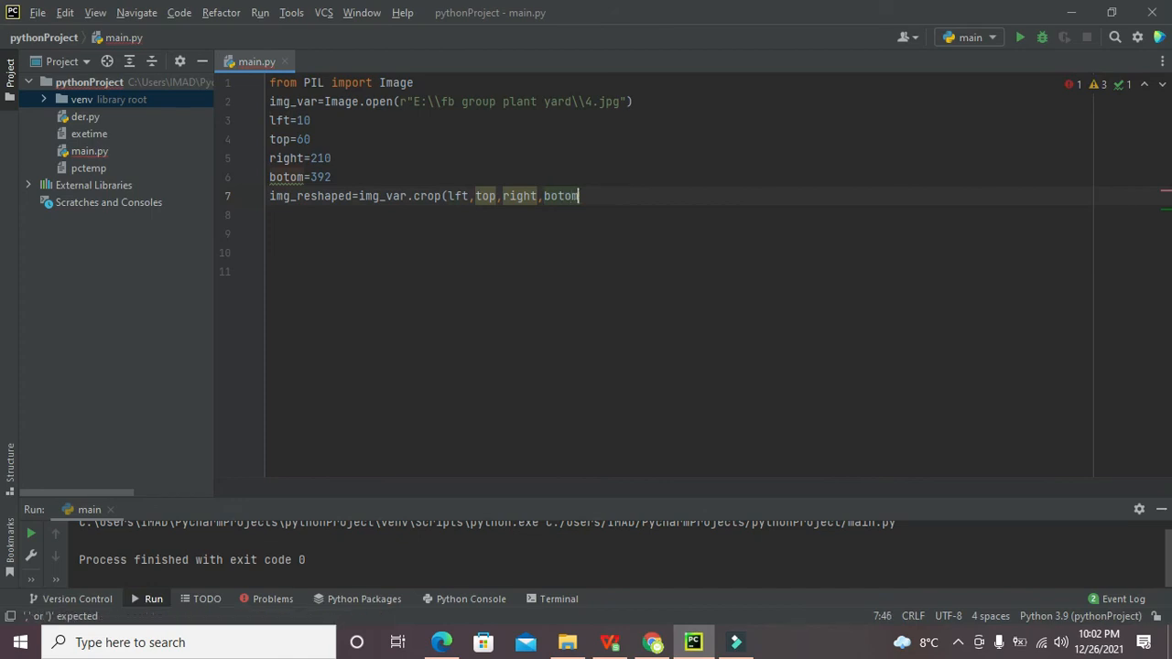
{"action": "type", "text": ")"}
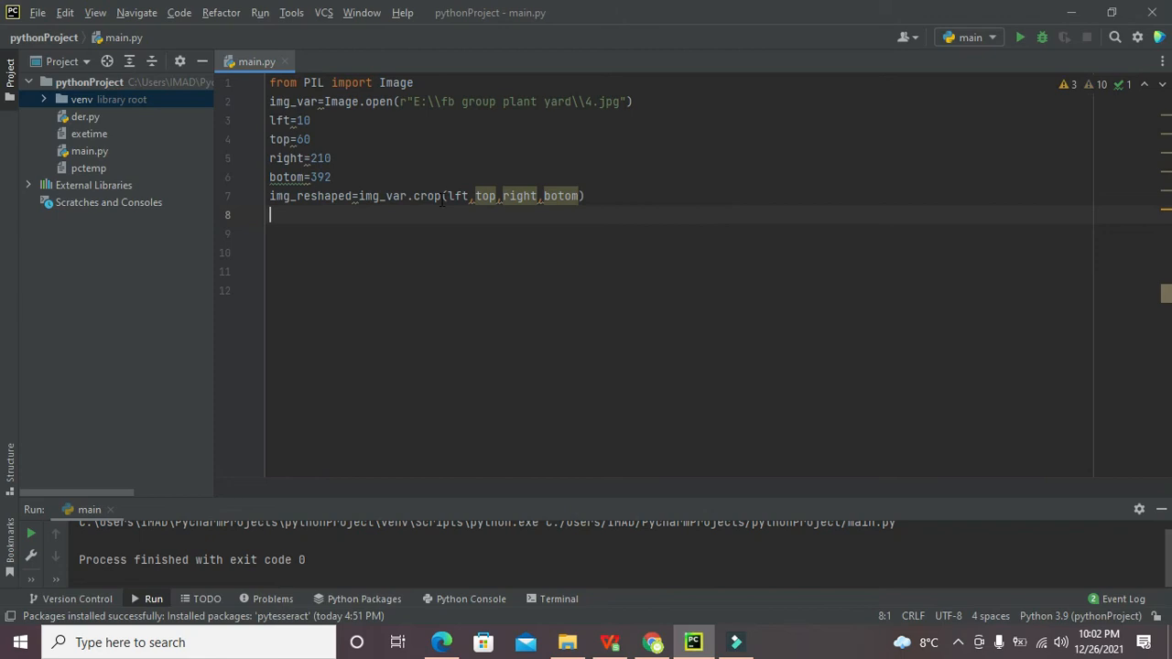
{"action": "double_click", "coordinate": [427, 196]}
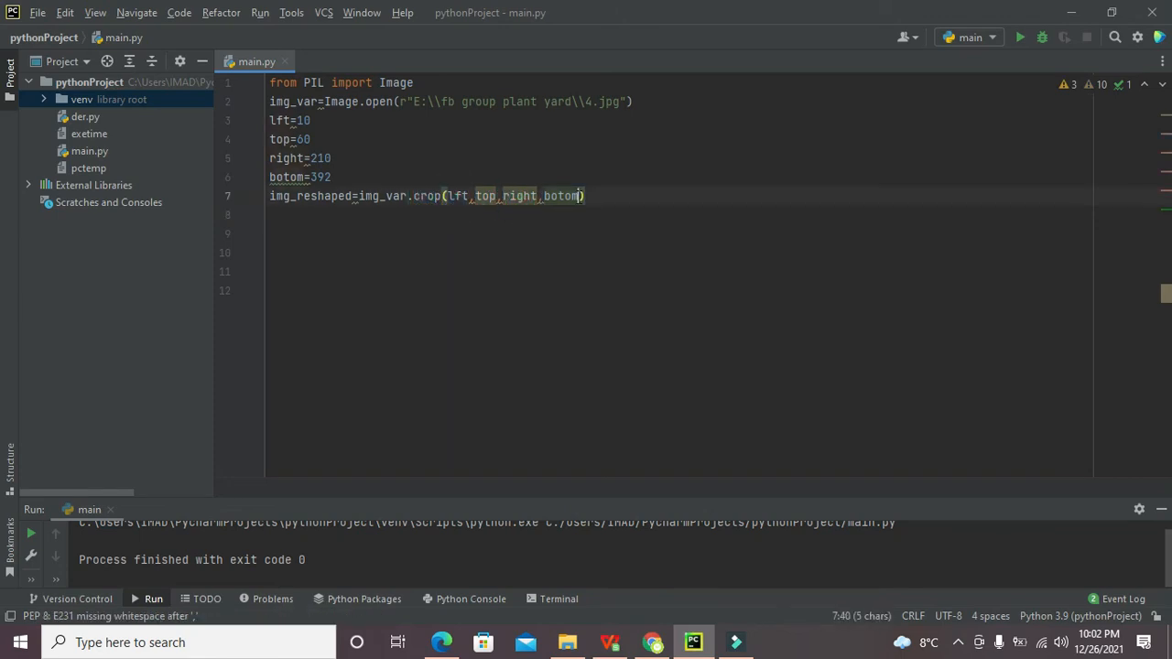
Step: Review the code by selecting all of it and the bottom value 392
{"action": "double_click", "coordinate": [382, 194]}
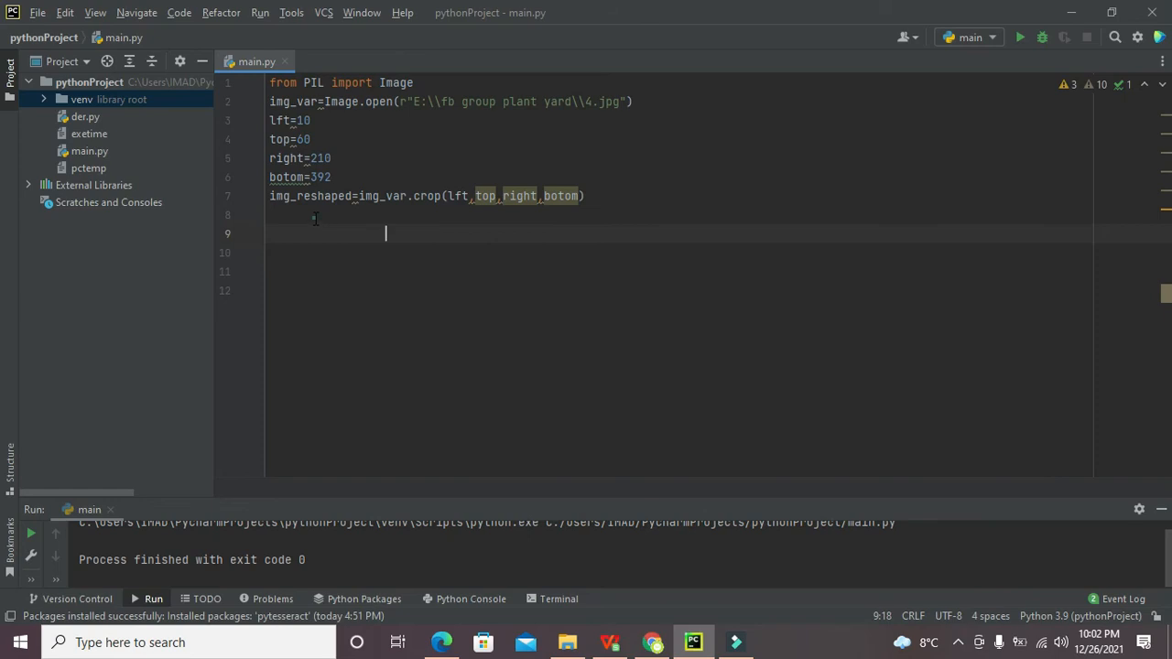
{"action": "left_click", "coordinate": [431, 194]}
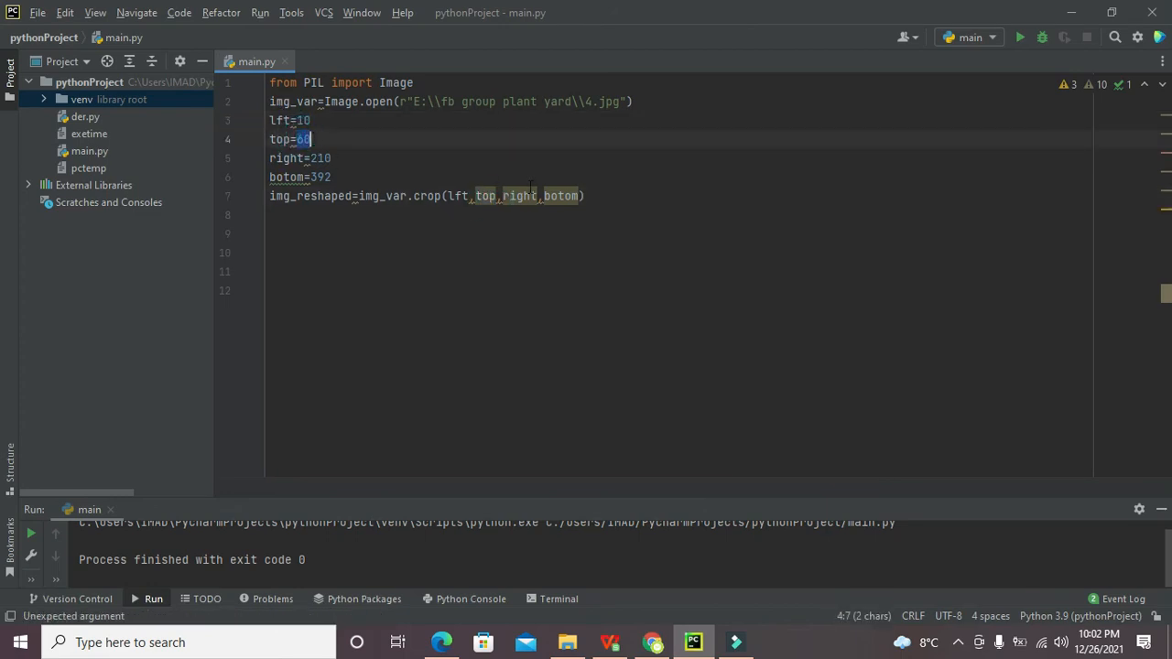
{"action": "key", "text": "ctrl+a"}
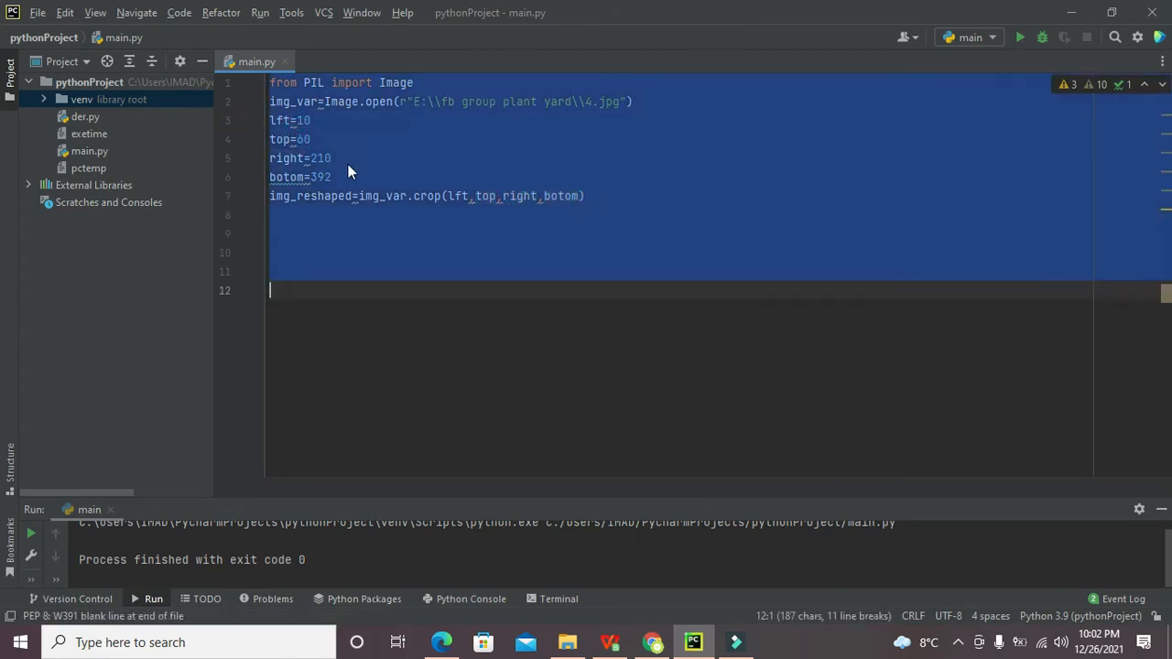
{"action": "left_click", "coordinate": [553, 228]}
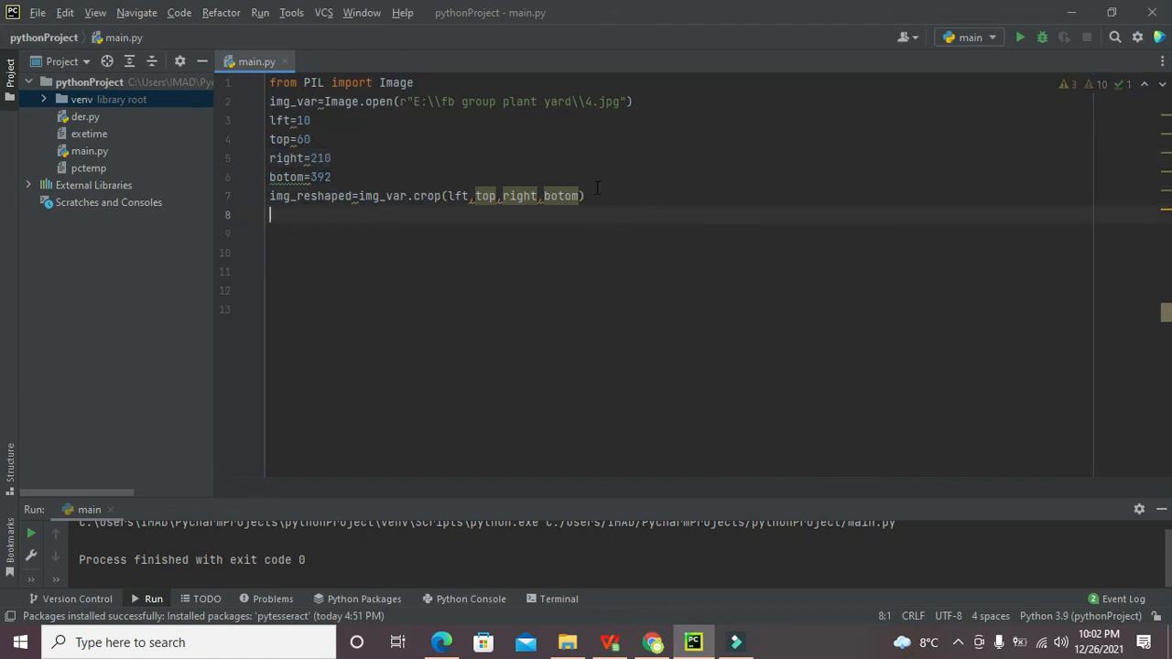
{"action": "double_click", "coordinate": [322, 176]}
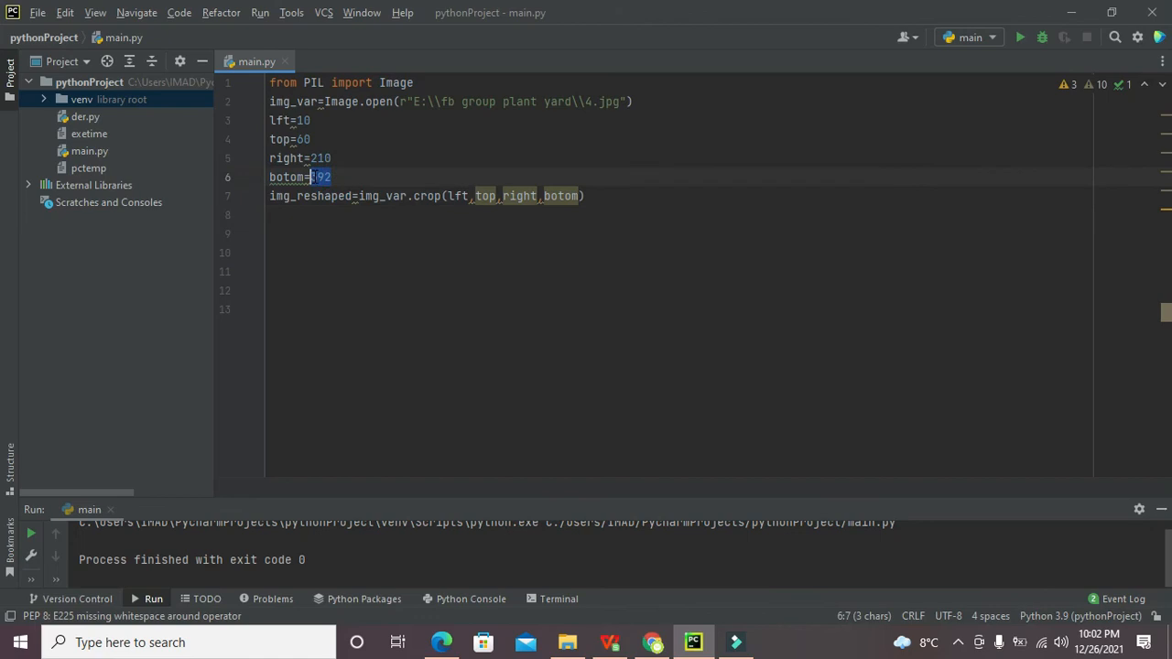
Step: Check the img_var name and move to the start of the crop line
{"action": "left_click", "coordinate": [352, 194]}
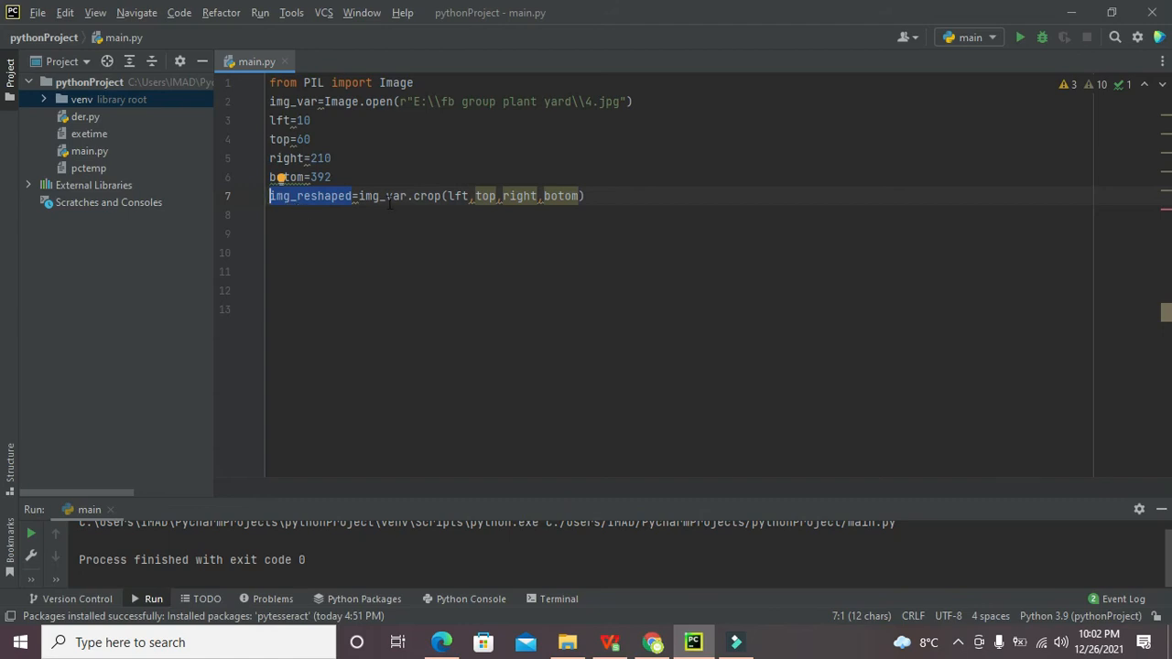
{"action": "mouse_move", "coordinate": [375, 194]}
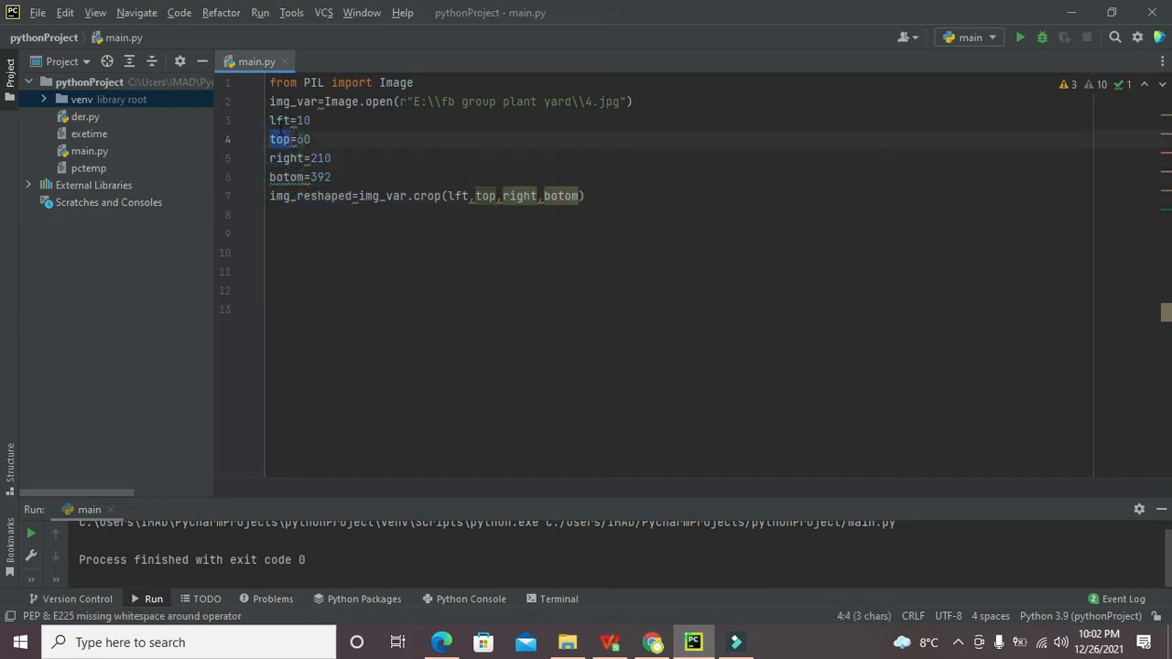
{"action": "double_click", "coordinate": [293, 103]}
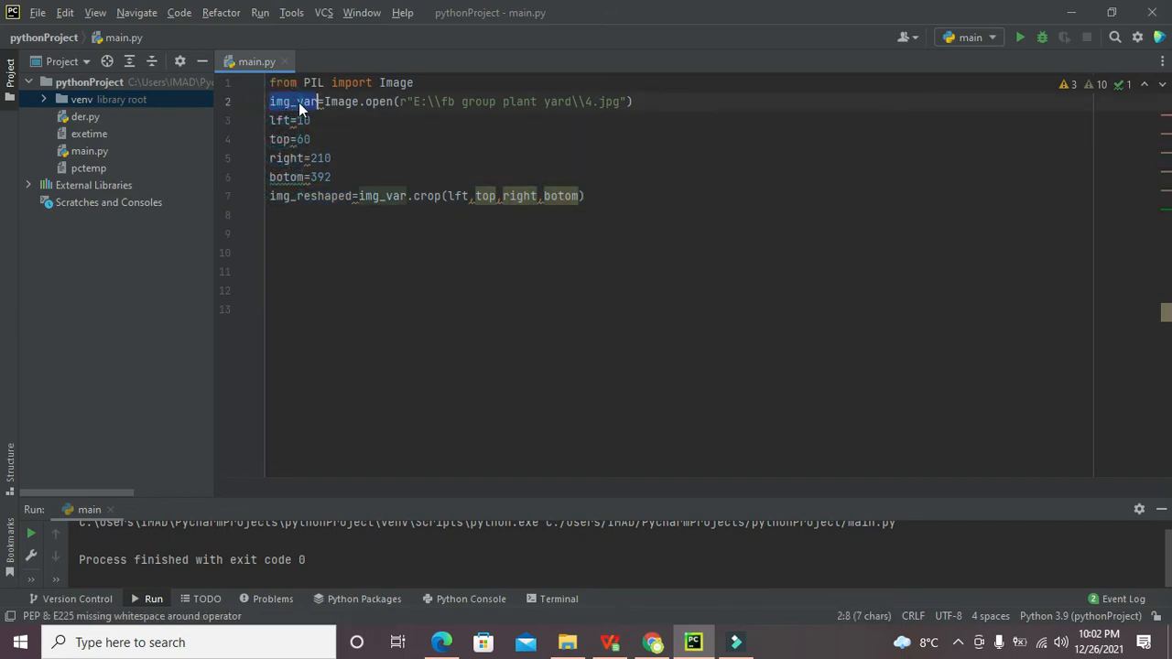
{"action": "left_click", "coordinate": [275, 121]}
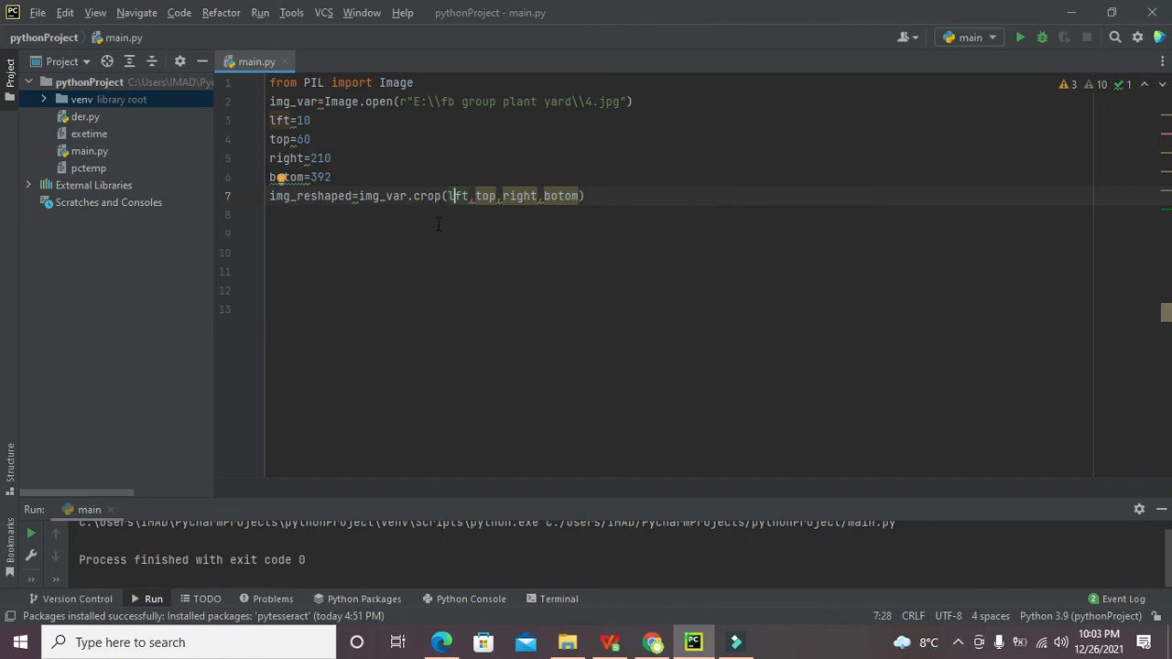
{"action": "key", "text": "Return"}
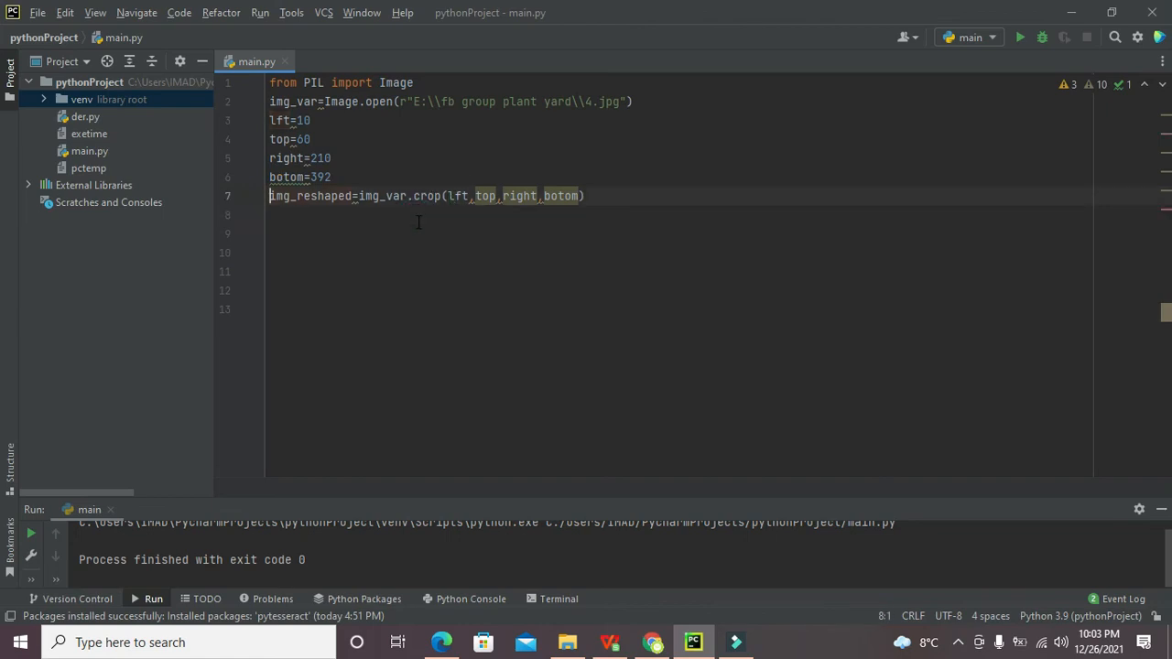
Step: Add img_var.show() above the crop line and img_reshaped.show() after it
{"action": "left_click", "coordinate": [271, 176]}
{"action": "type", "text": "img_var.s"}
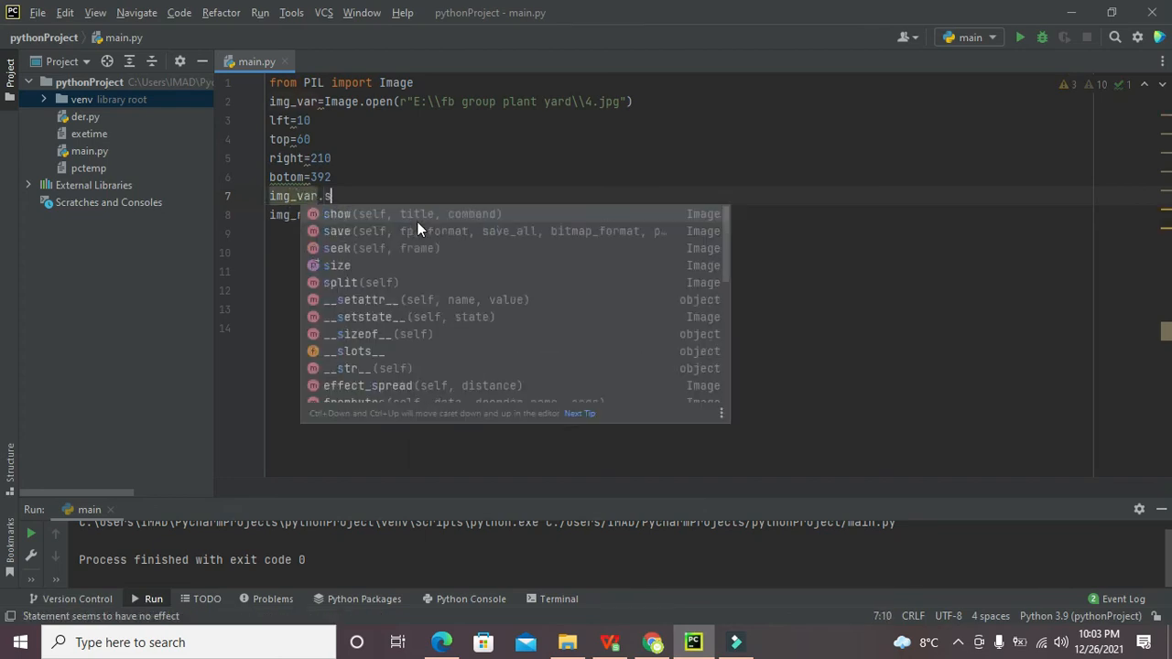
{"action": "left_click", "coordinate": [337, 212]}
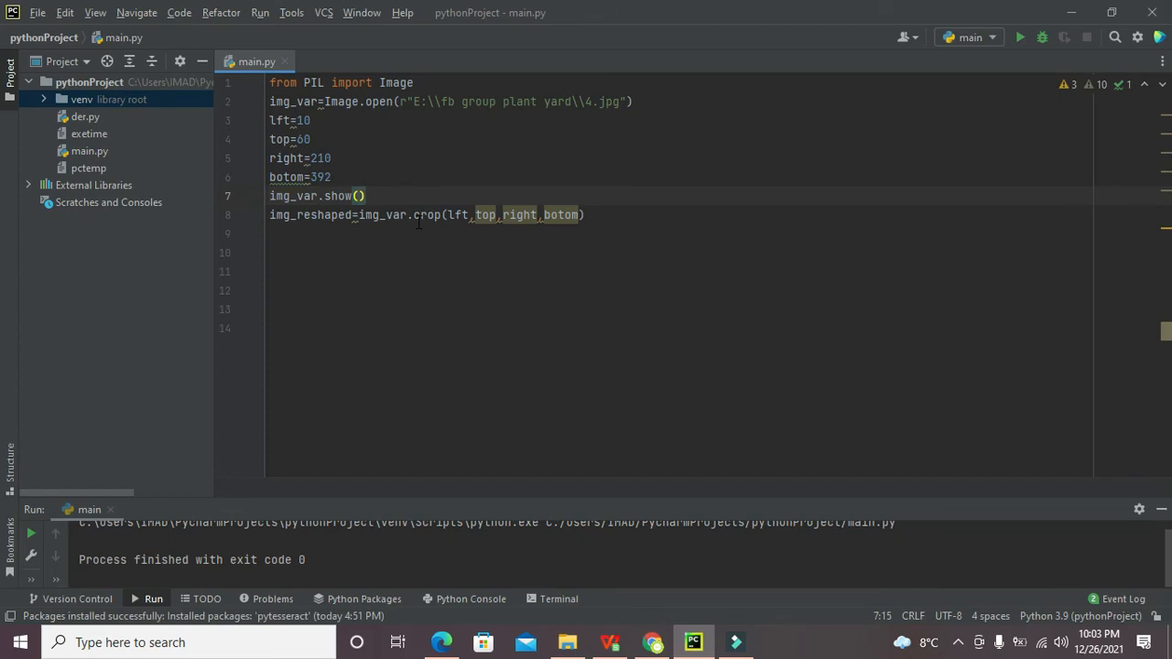
{"action": "left_click", "coordinate": [293, 235]}
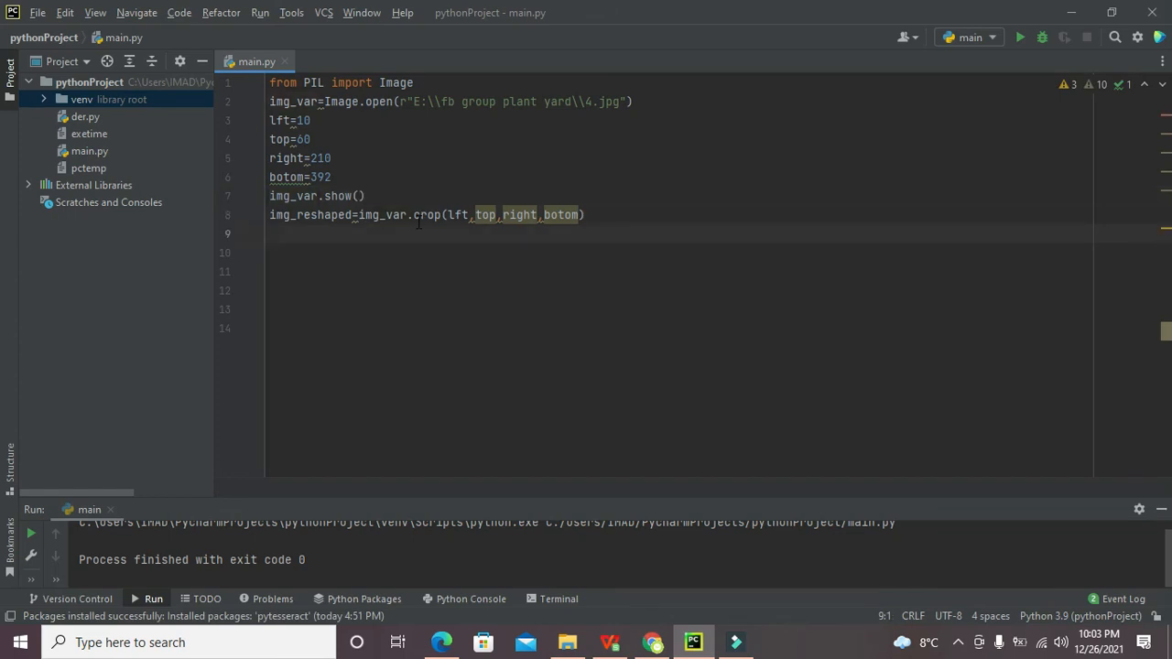
{"action": "type", "text": "i"}
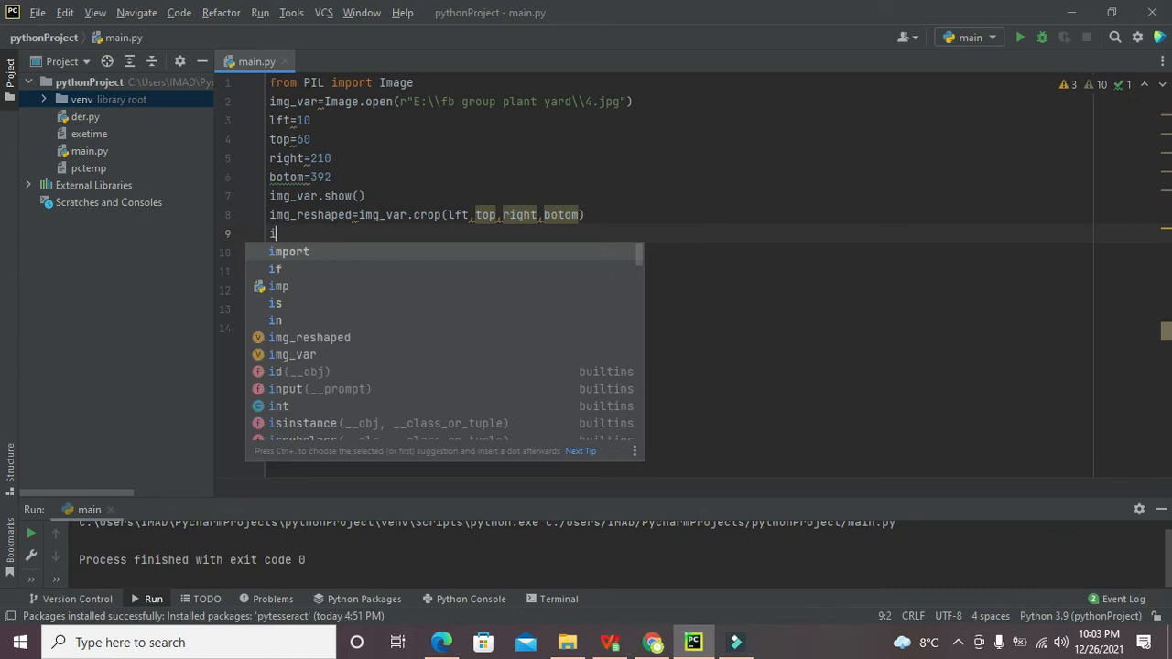
{"action": "type", "text": "mg_reshaped"}
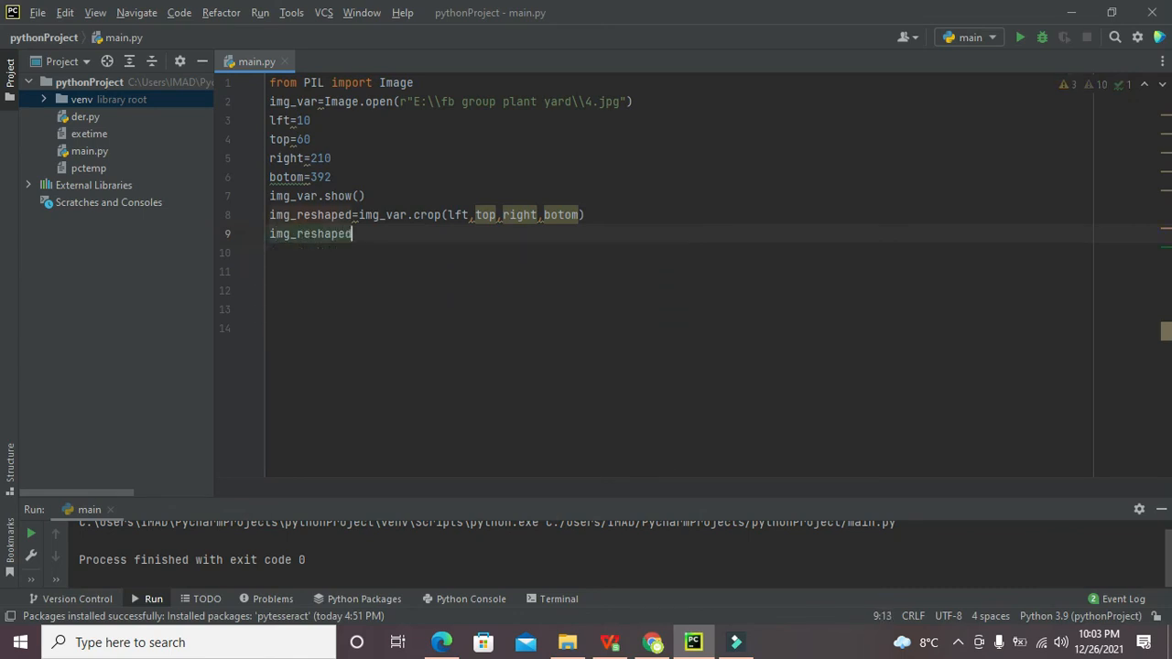
{"action": "type", "text": ".show("}
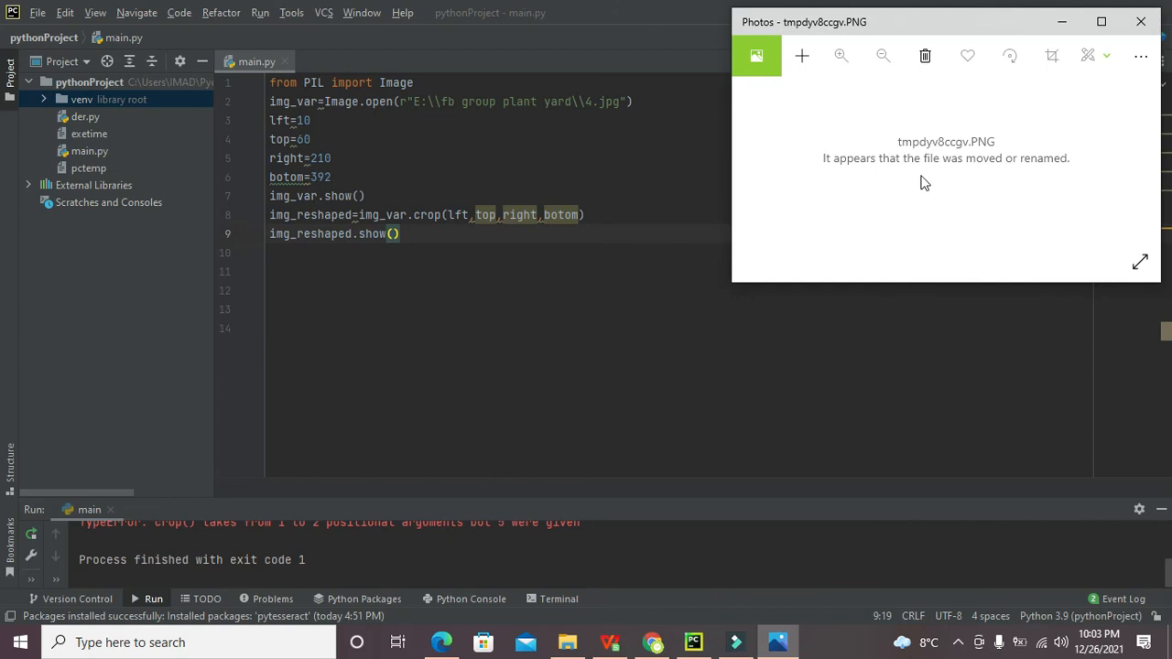
{"action": "mouse_move", "coordinate": [1052, 105]}
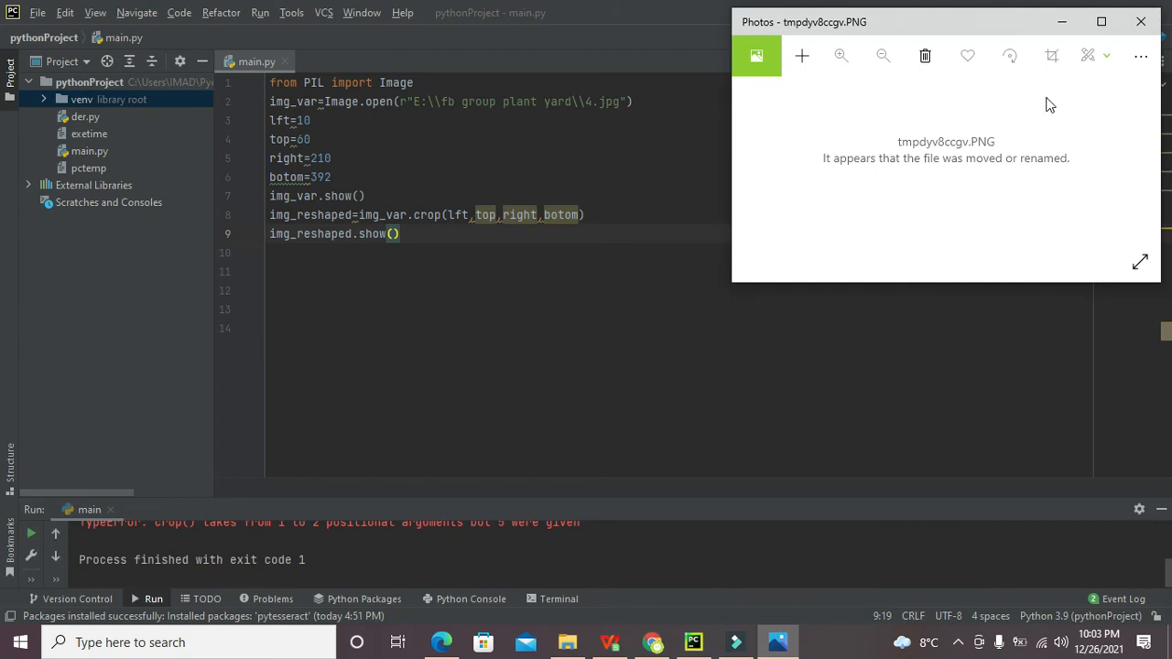
{"action": "mouse_move", "coordinate": [1141, 22]}
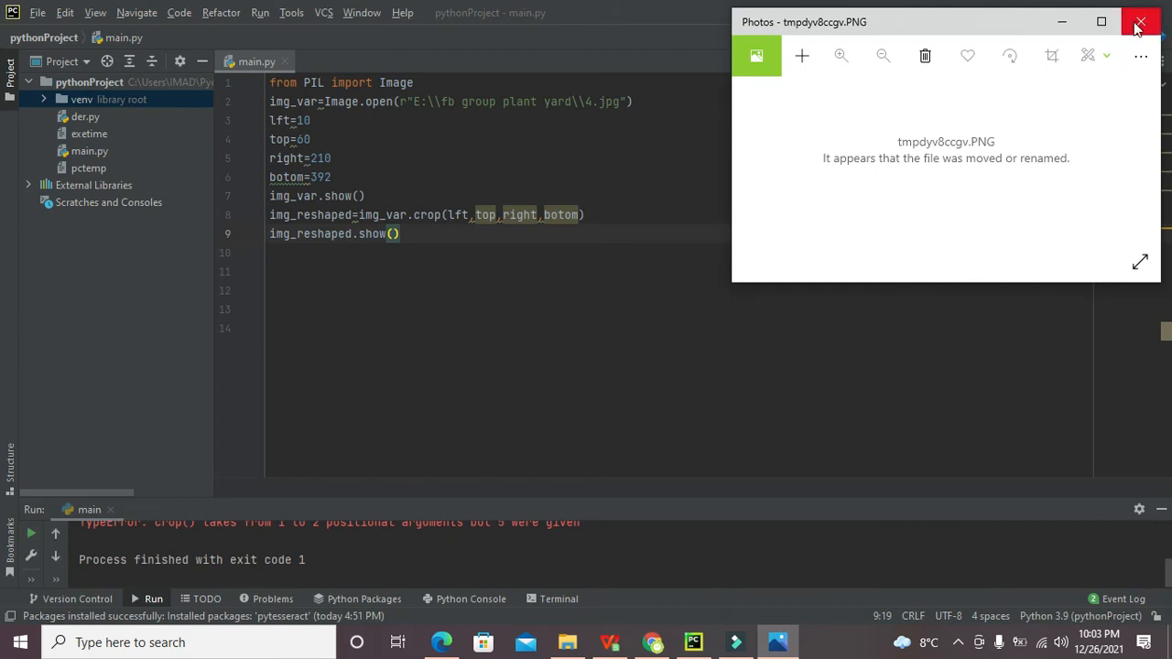
Step: Close the Photos window reporting the image file was moved or renamed
{"action": "left_click", "coordinate": [1139, 22]}
{"action": "type", "text": "#"}
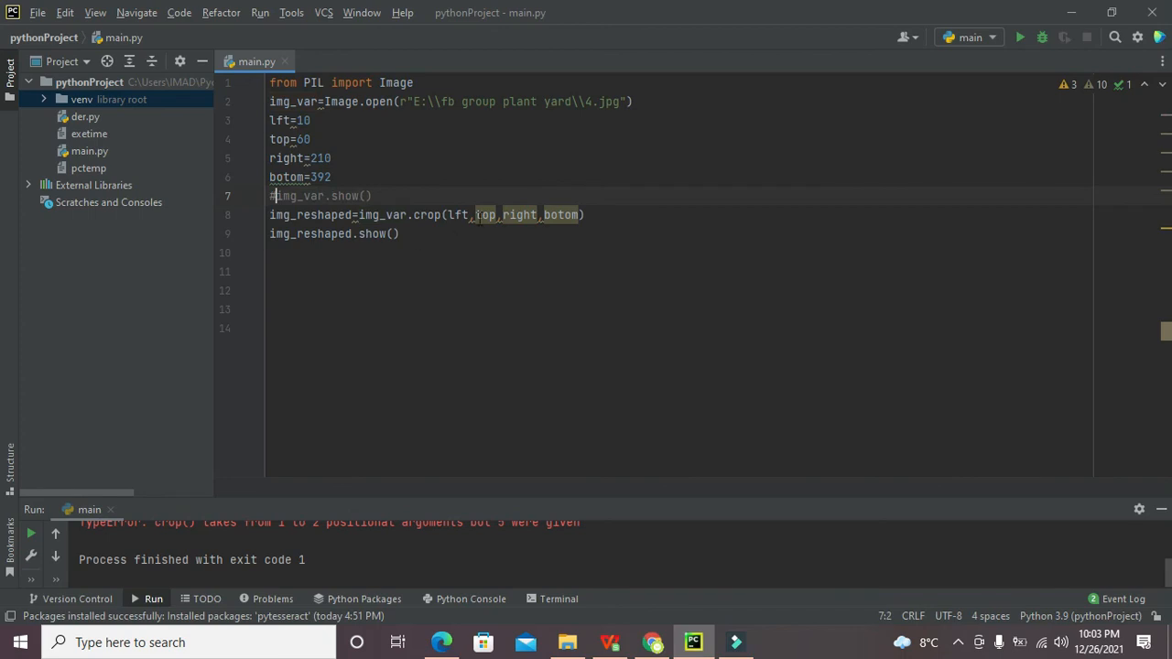
{"action": "mouse_move", "coordinate": [1019, 36]}
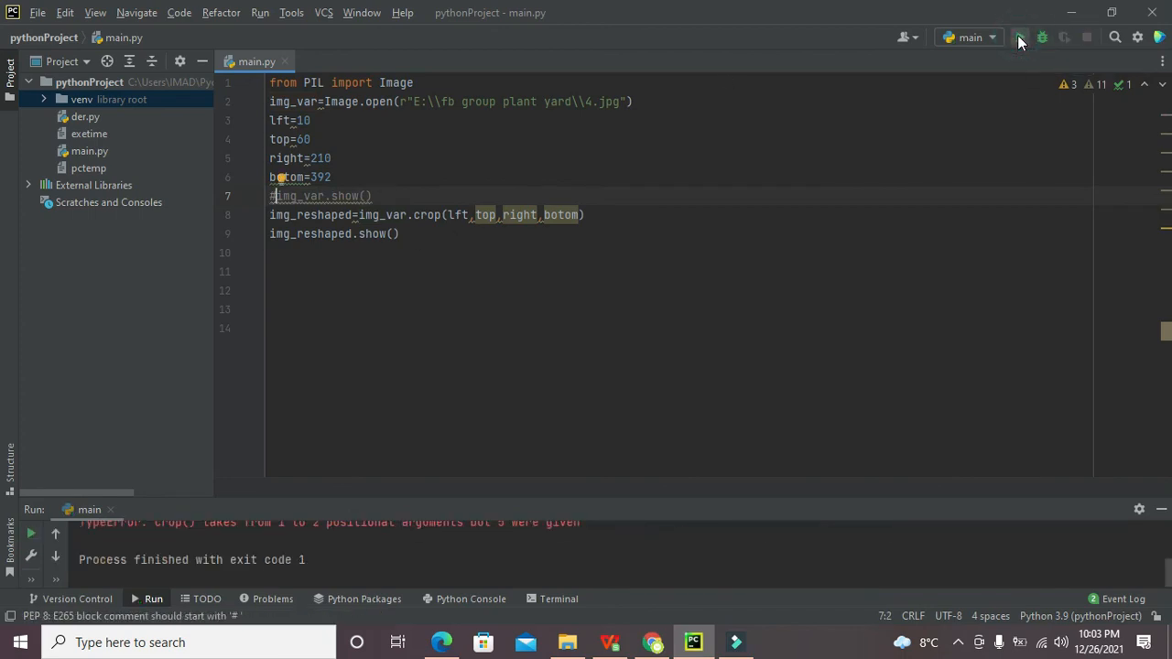
Step: Rerun after the TypeError, wrap the crop bounds in a tuple, and run the fixed script
{"action": "left_click", "coordinate": [1021, 37]}
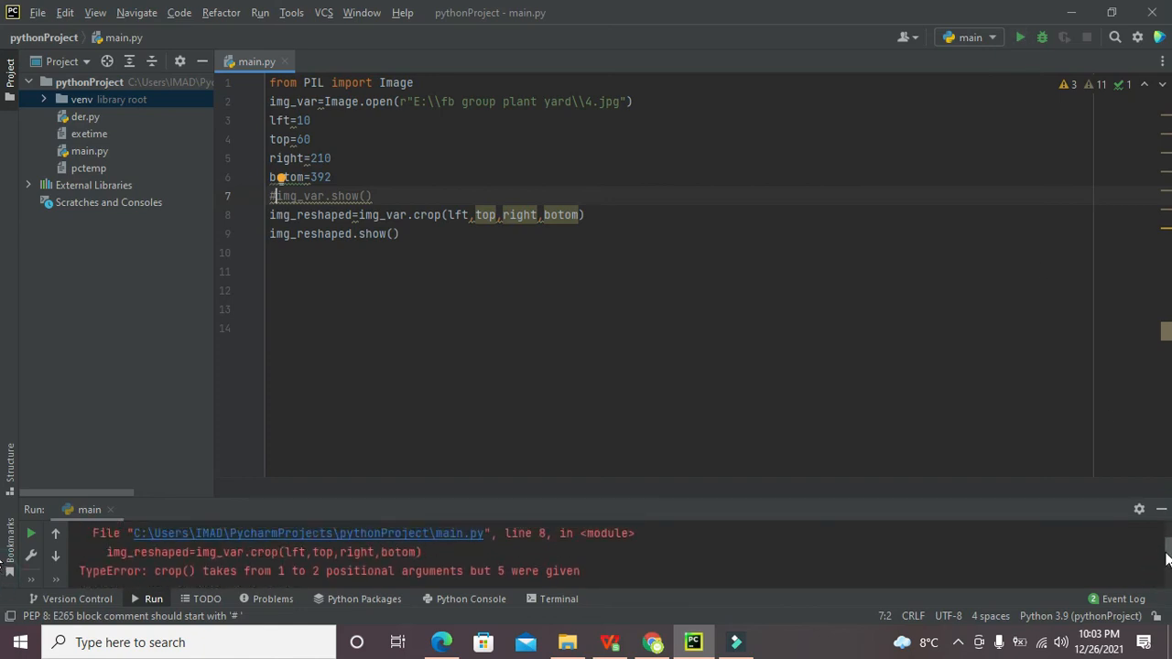
{"action": "scroll", "scroll_direction": "up", "scroll_amount": 3}
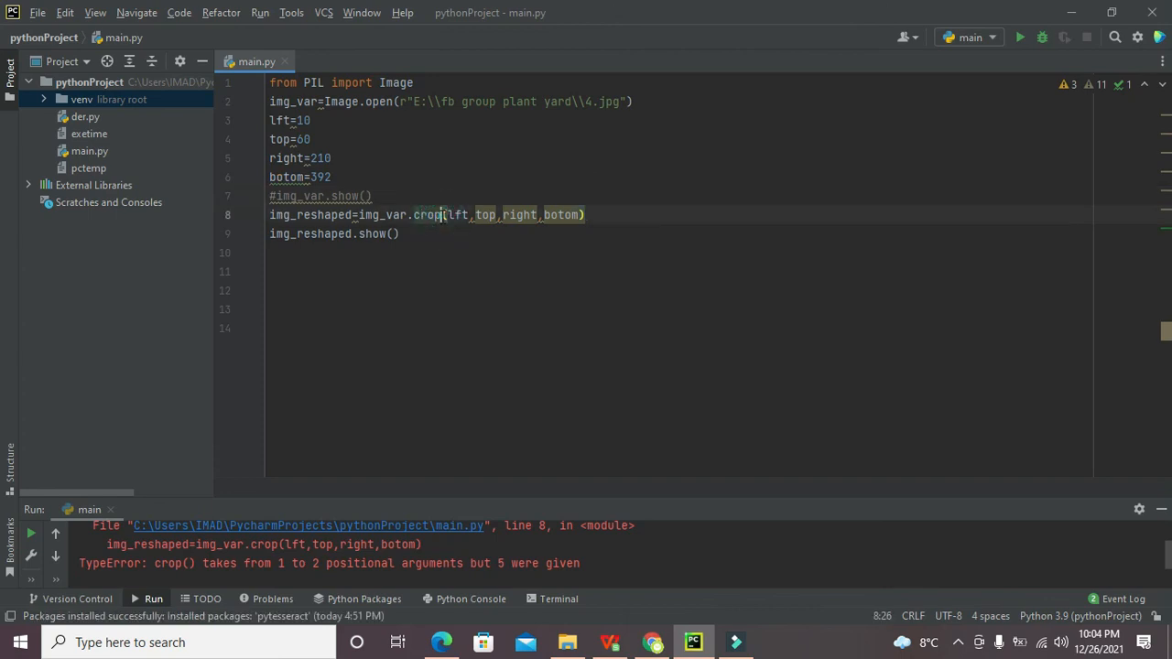
{"action": "type", "text": "("}
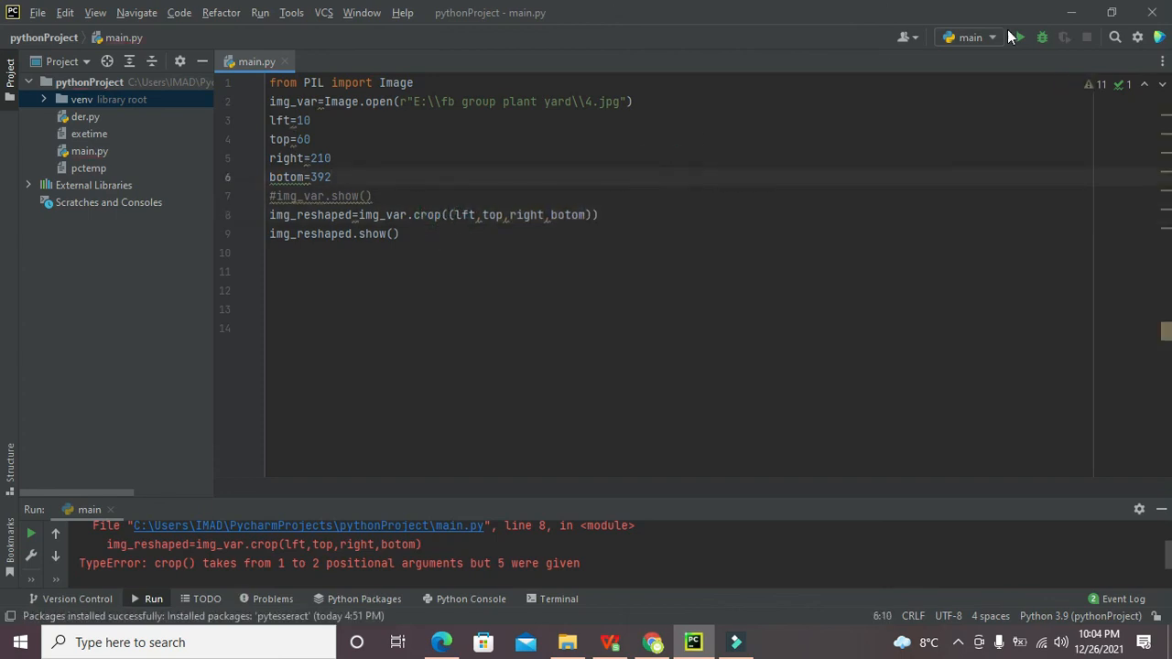
{"action": "left_click", "coordinate": [1017, 37]}
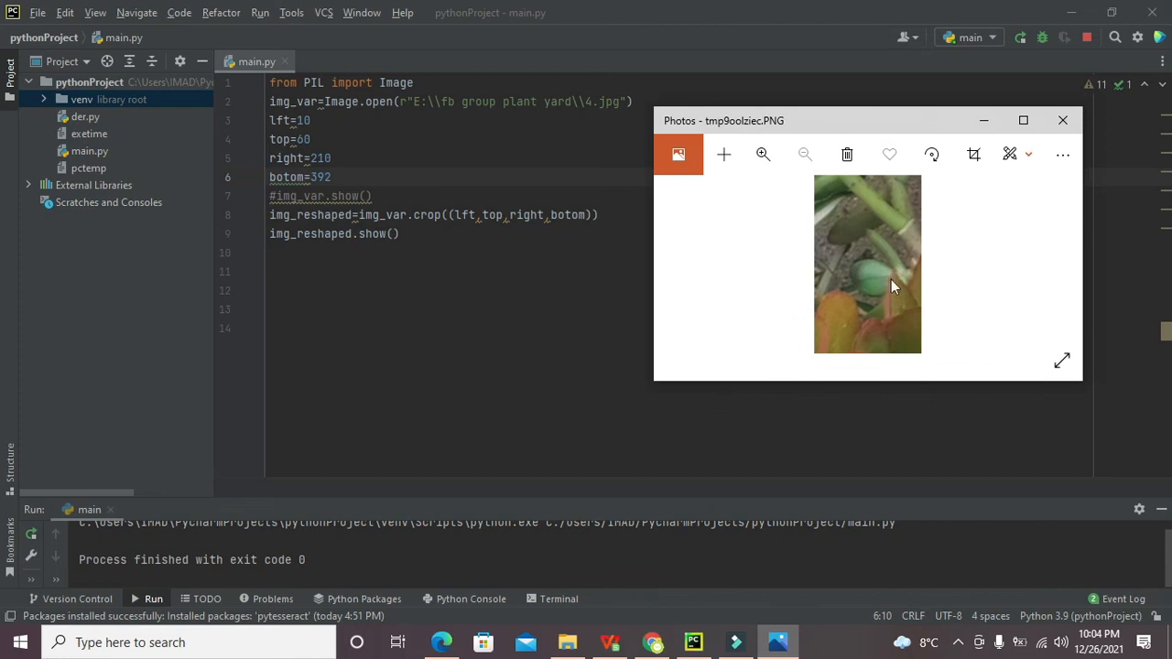
{"action": "mouse_move", "coordinate": [1062, 121]}
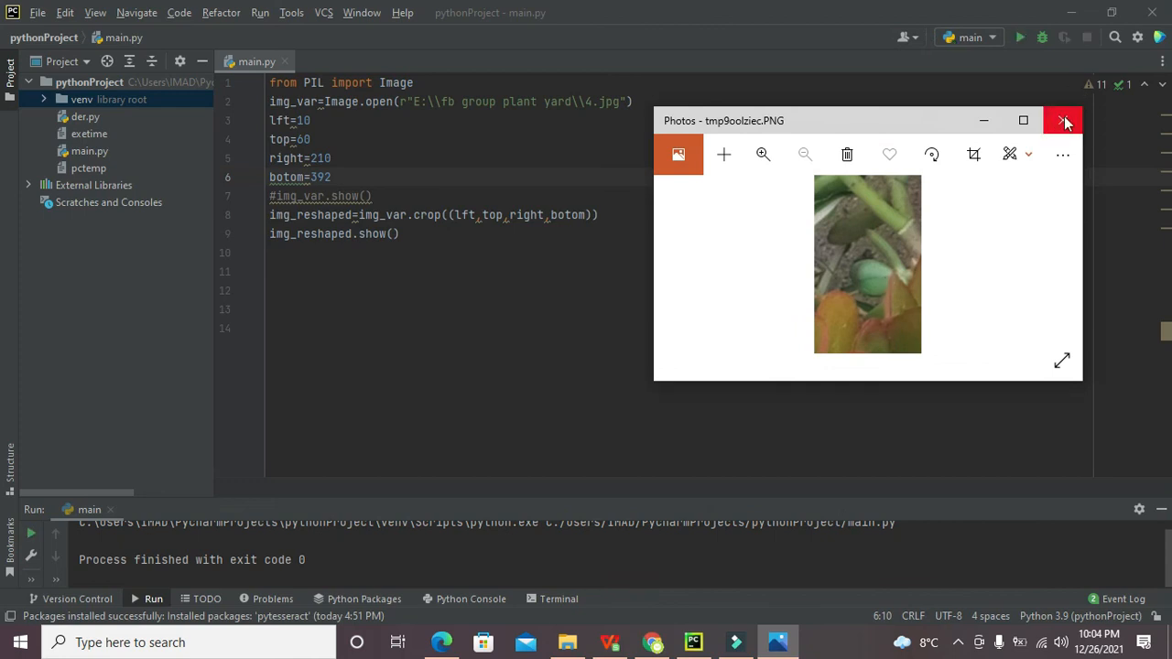
Step: Close the Photos window showing the cropped plant image
{"action": "left_click", "coordinate": [1064, 121]}
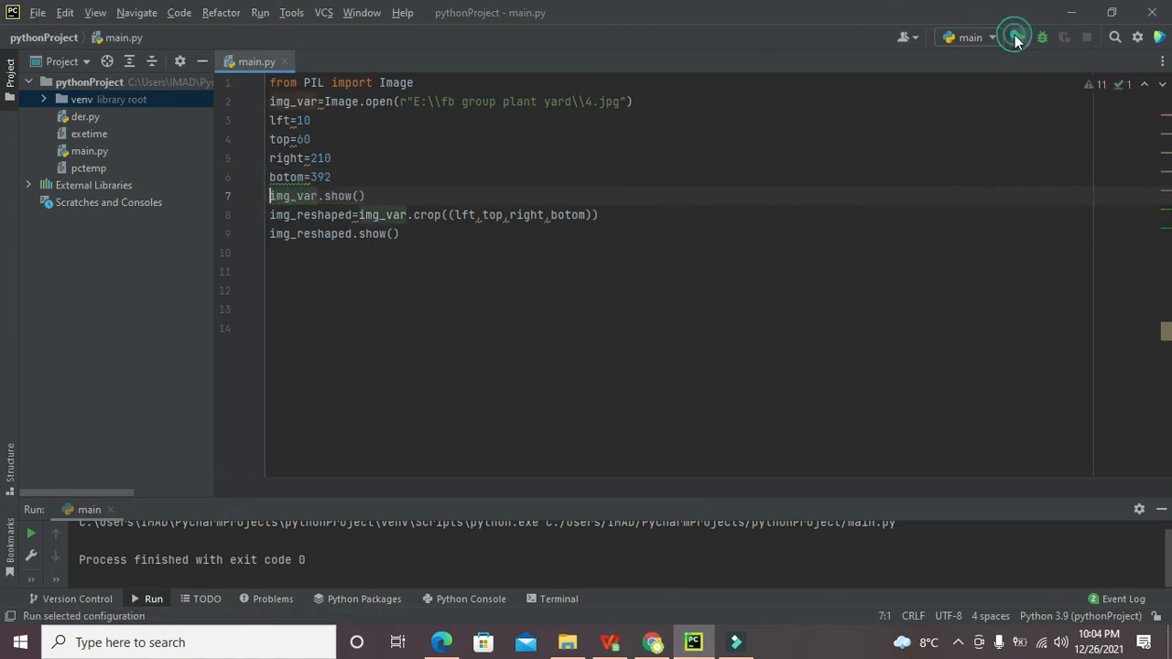
Step: Run the script and arrange the cropped and original Photos windows side by side
{"action": "left_click", "coordinate": [1015, 37]}
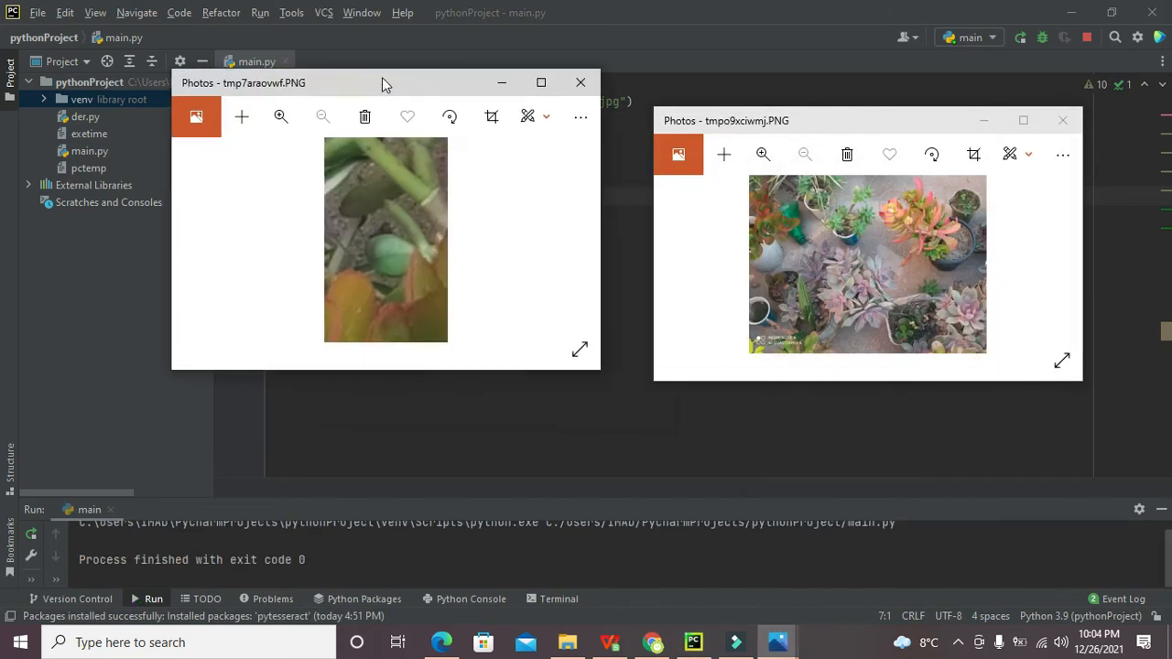
{"action": "left_click_drag", "start_coordinate": [385, 83], "coordinate": [344, 87]}
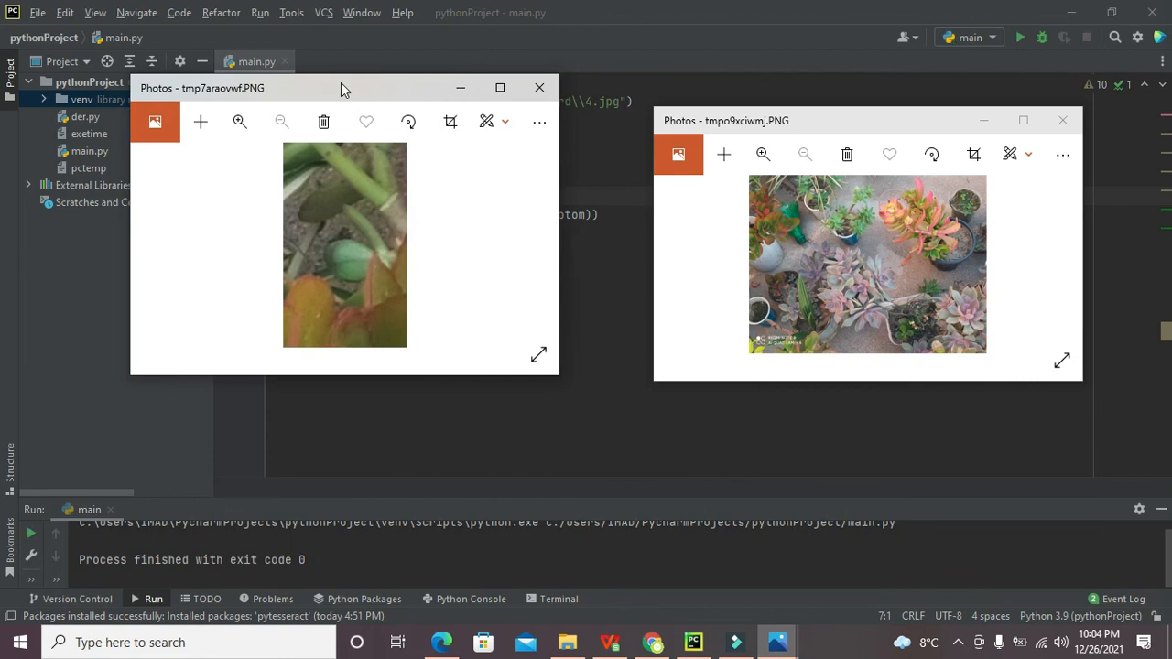
{"action": "left_click_drag", "start_coordinate": [344, 88], "coordinate": [400, 62]}
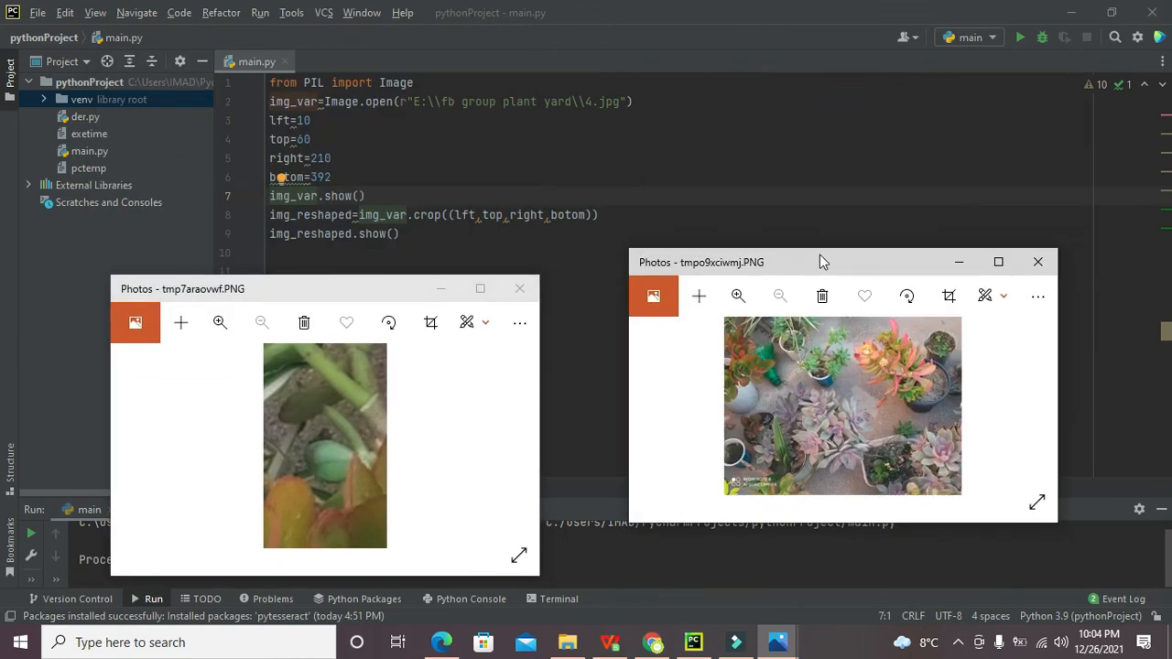
{"action": "left_click_drag", "start_coordinate": [820, 262], "coordinate": [843, 291]}
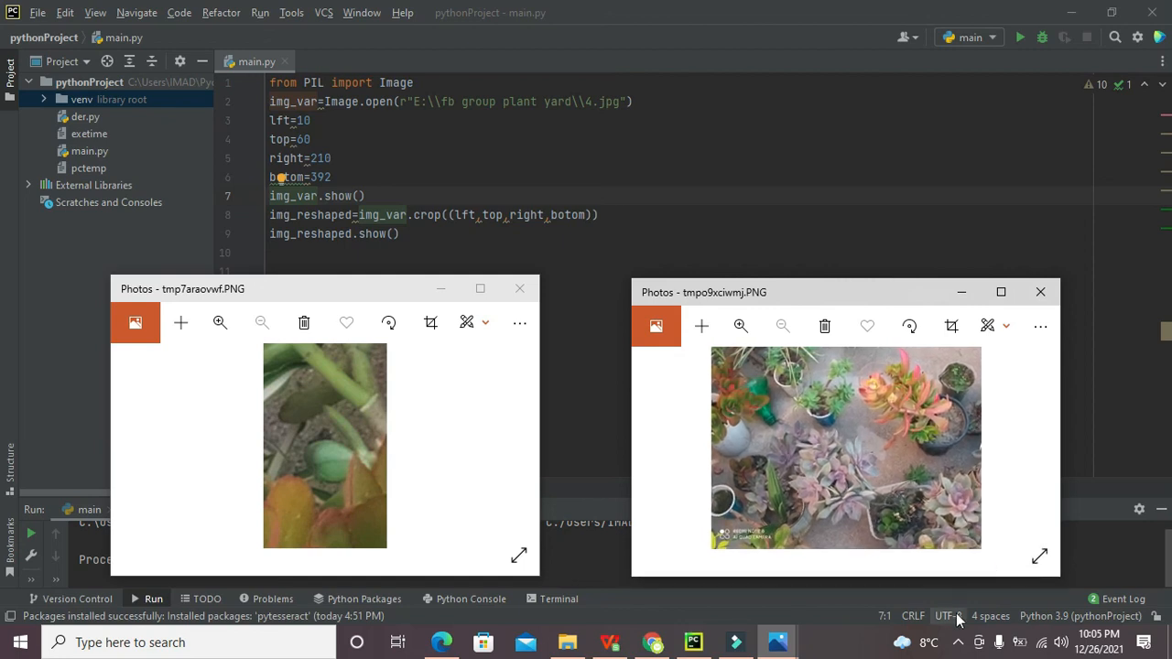
{"action": "mouse_move", "coordinate": [960, 641]}
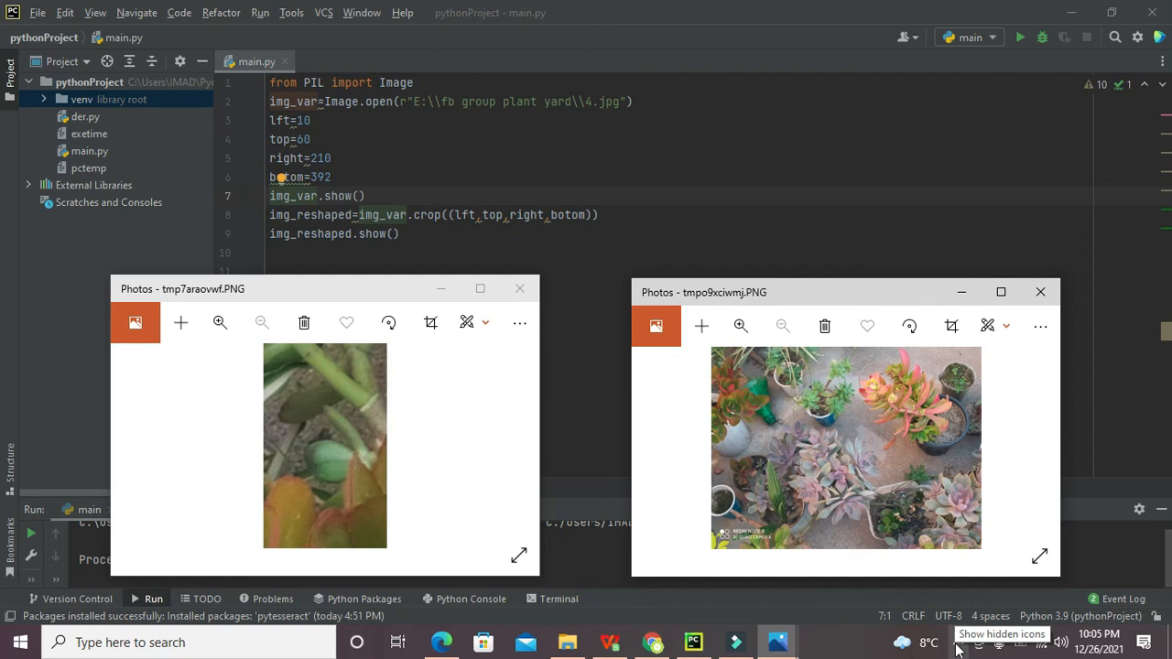
{"action": "left_click", "coordinate": [960, 633]}
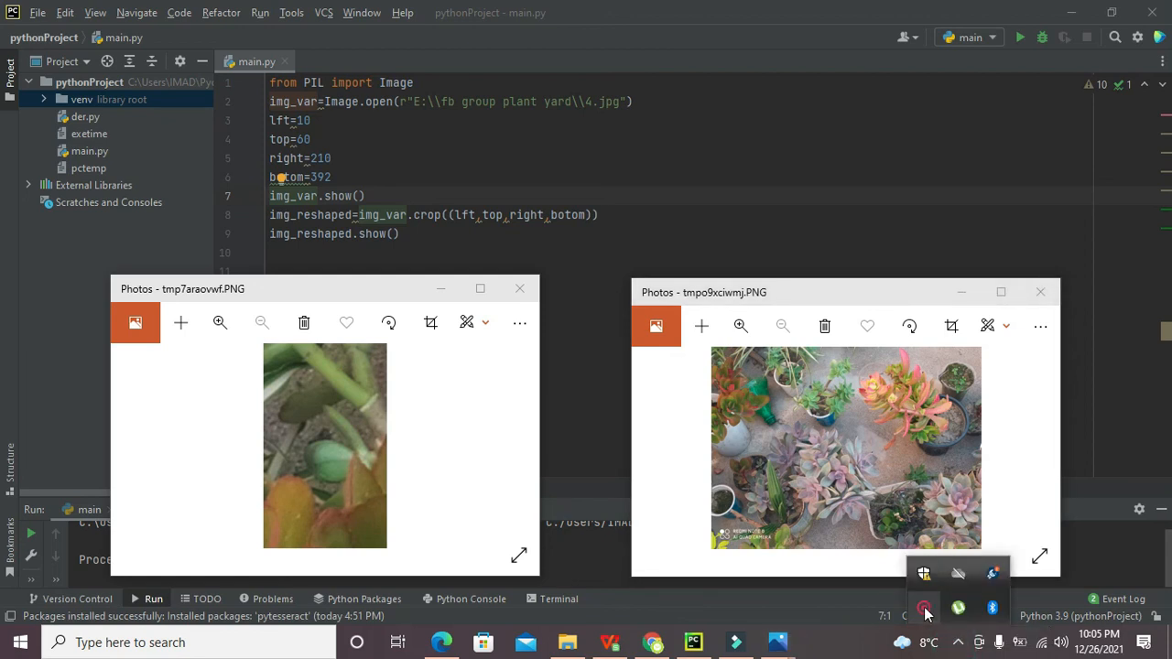